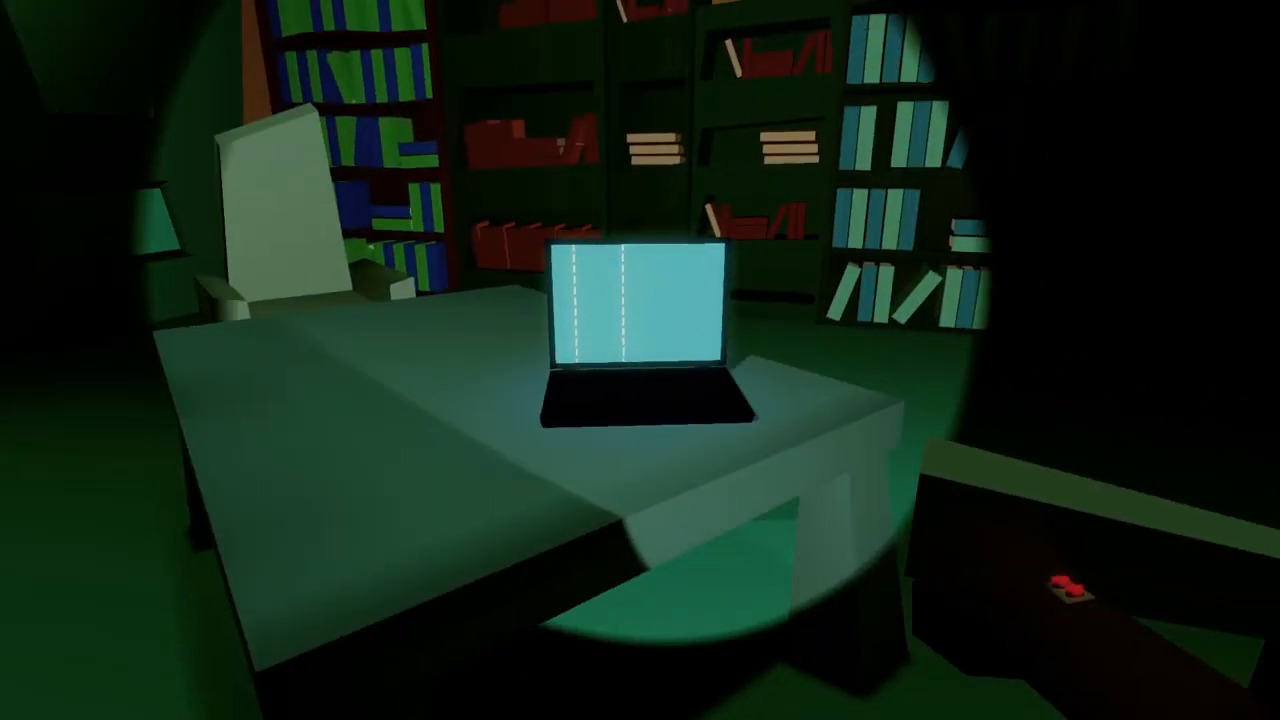
{"action": "mouse_move", "coordinate": [640, 360]}
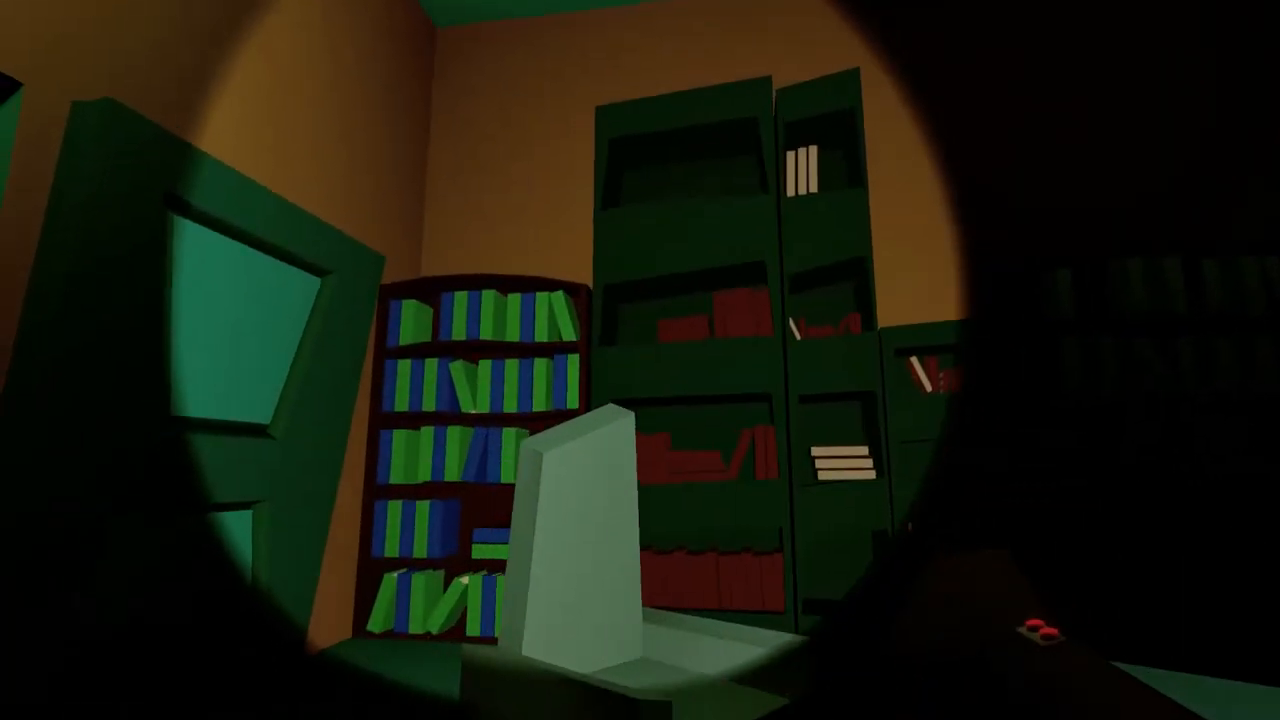
{"action": "mouse_move", "coordinate": [640, 360]}
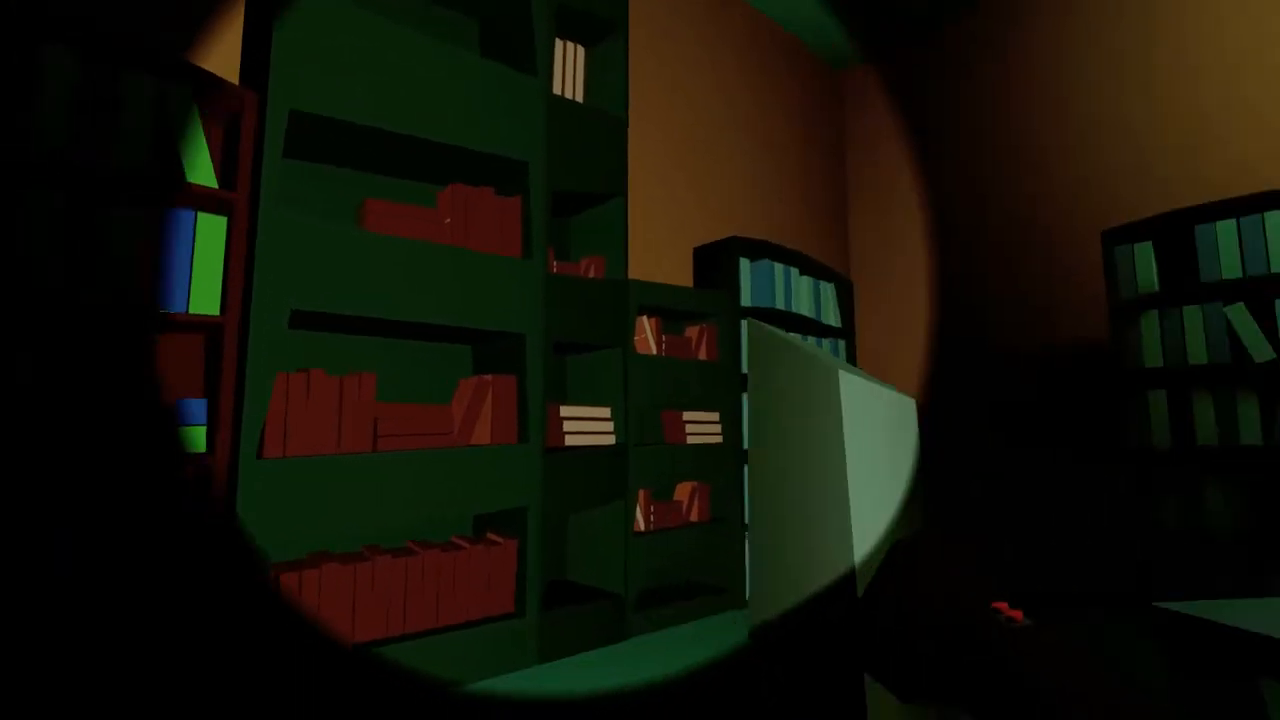
{"action": "mouse_move", "coordinate": [640, 360]}
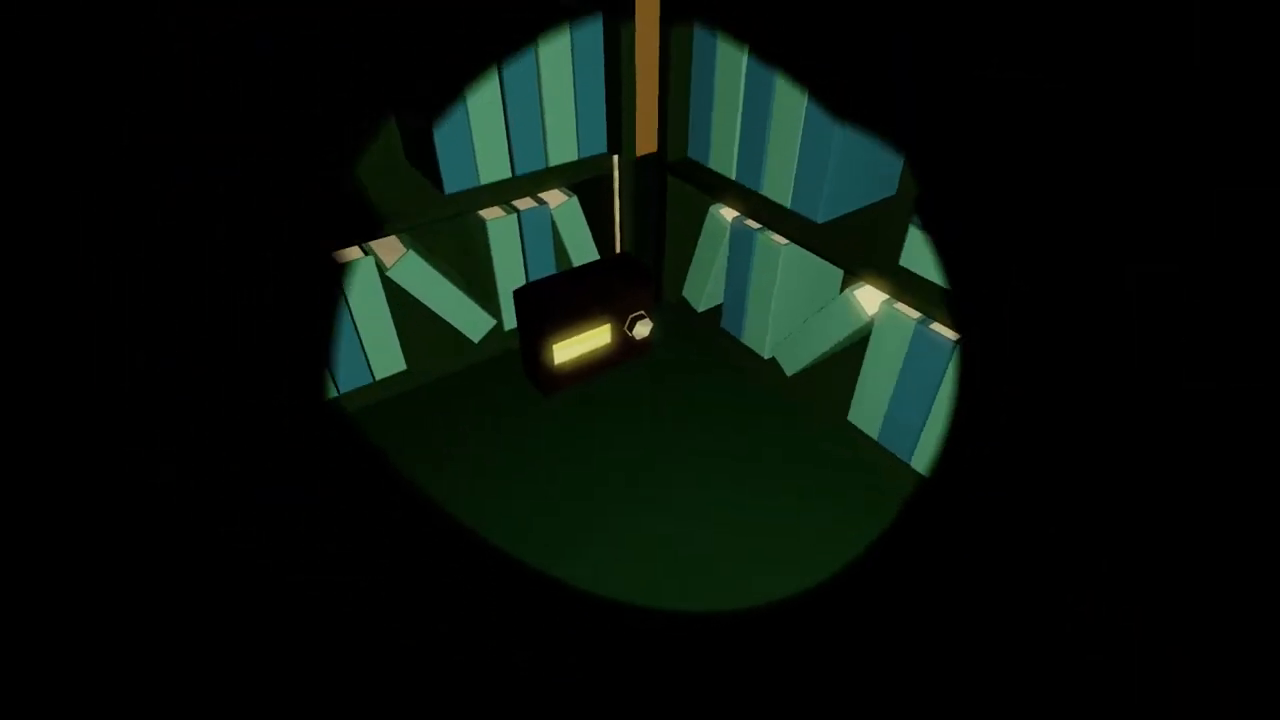
{"action": "mouse_move", "coordinate": [640, 360]}
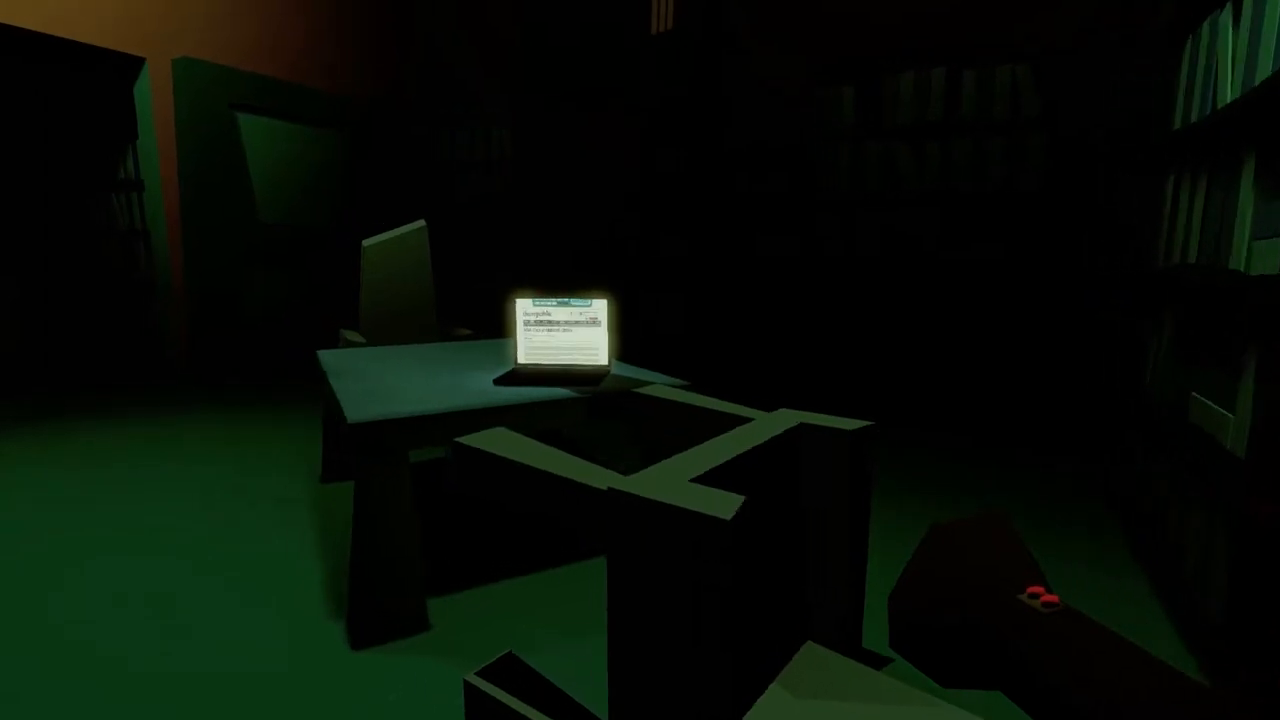
{"action": "mouse_move", "coordinate": [640, 360]}
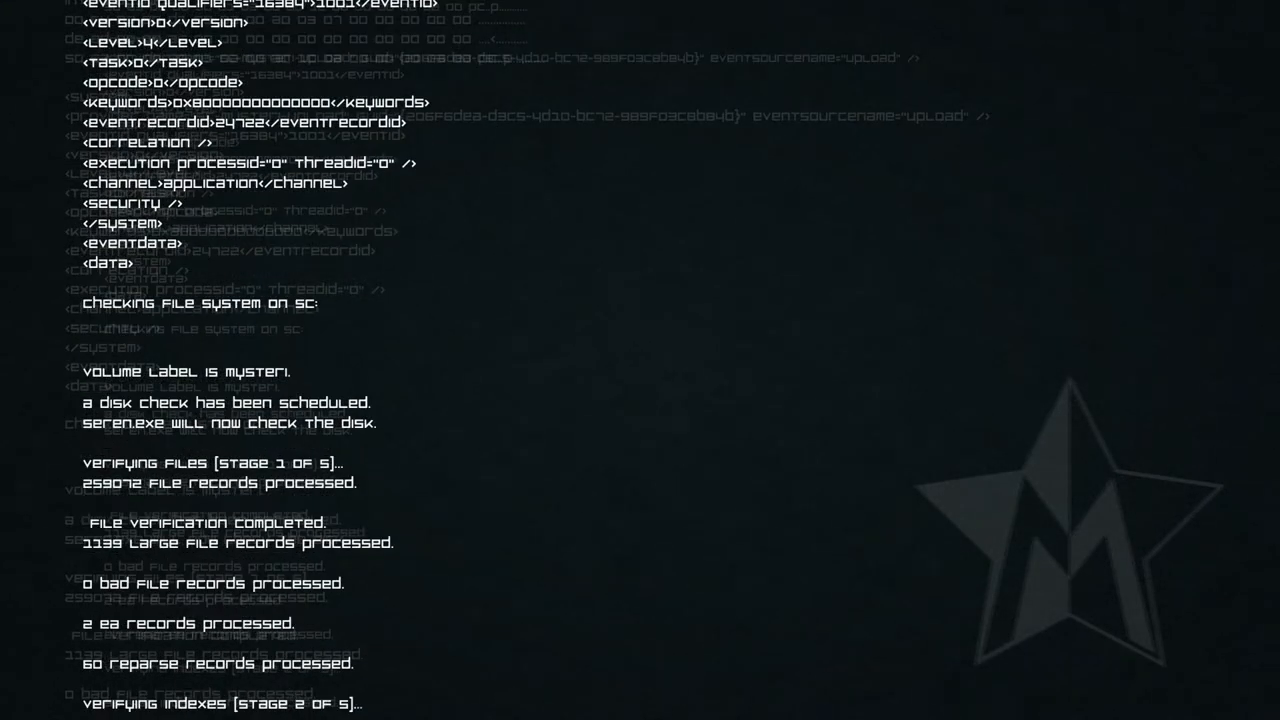
Step: Continue past the area's end into the scrolling disk-check transition screen
{"action": "scroll", "scroll_direction": "down", "scroll_amount": 3}
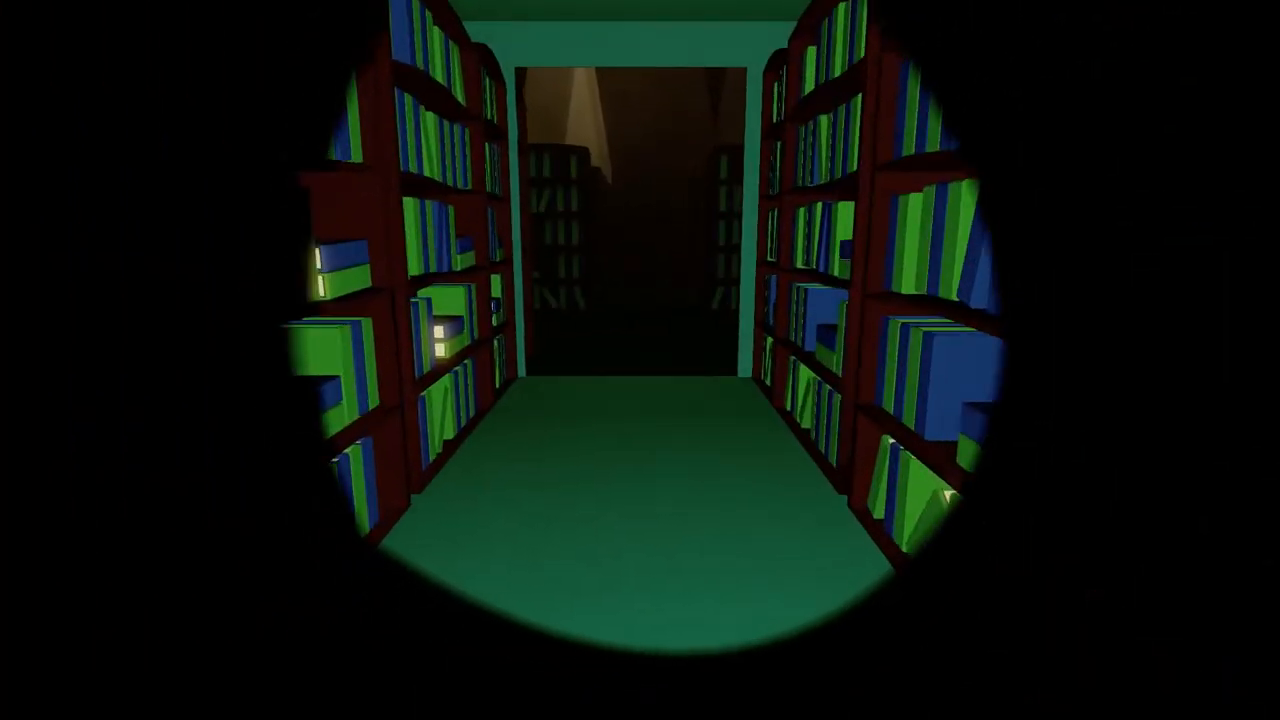
{"action": "mouse_move", "coordinate": [640, 360]}
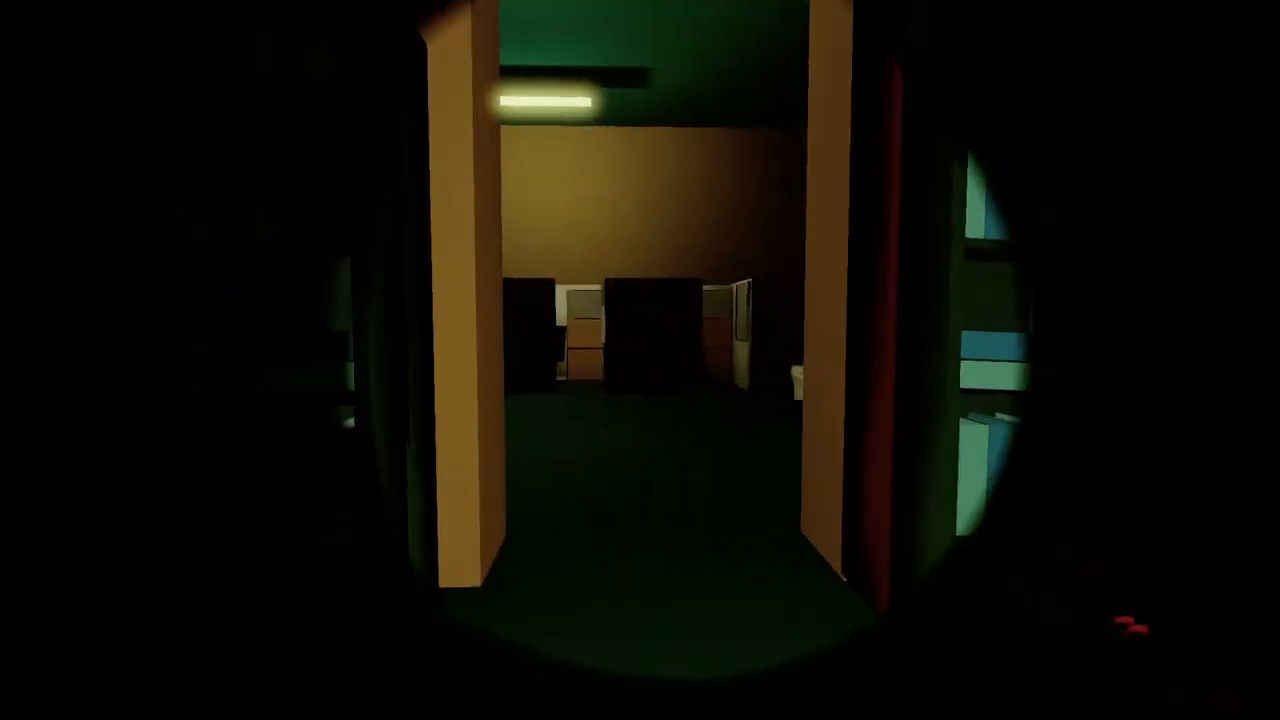
Step: Walk forward past the rows of benches toward the taped doors with the warning sign
{"action": "key", "text": "w"}
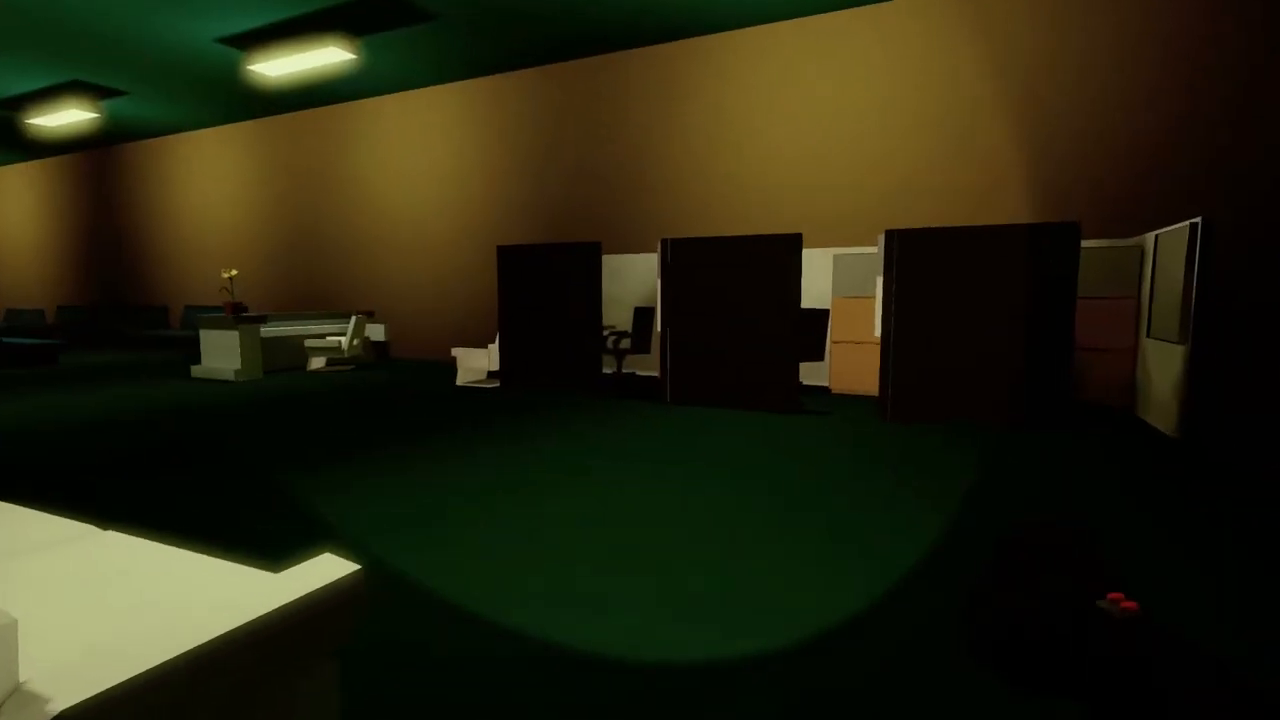
{"action": "mouse_move", "coordinate": [640, 360]}
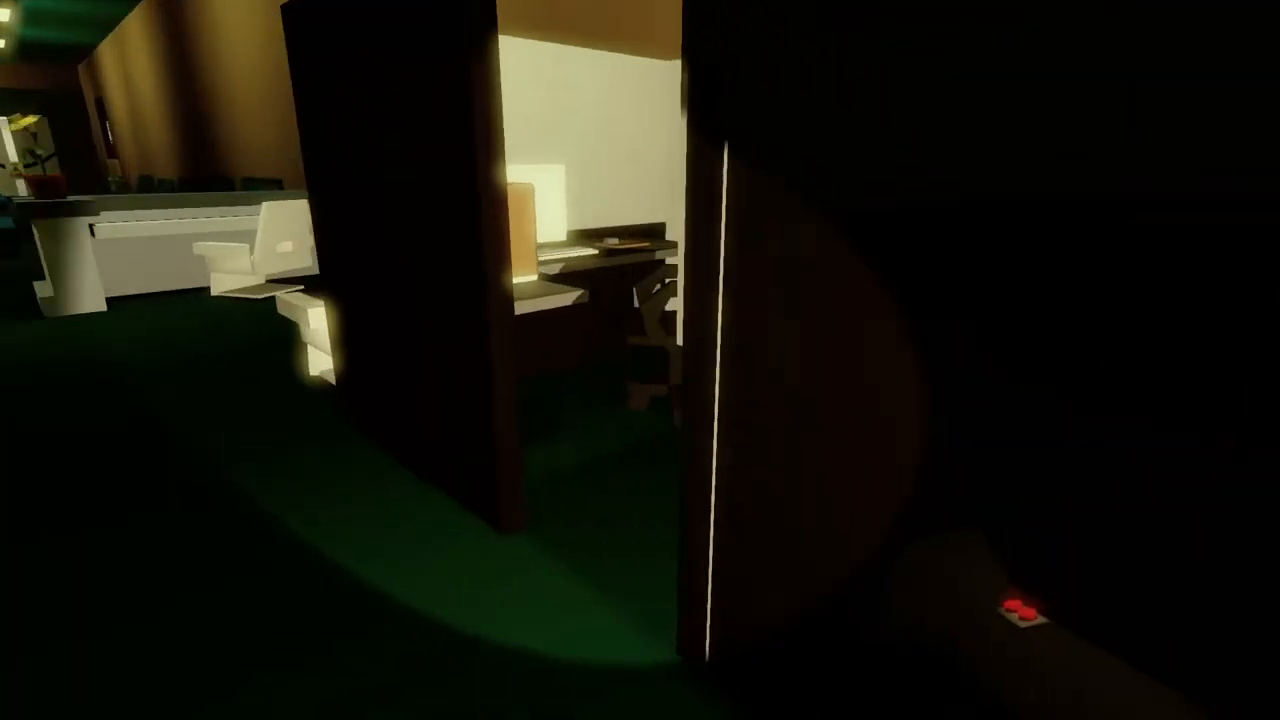
{"action": "mouse_move", "coordinate": [640, 360]}
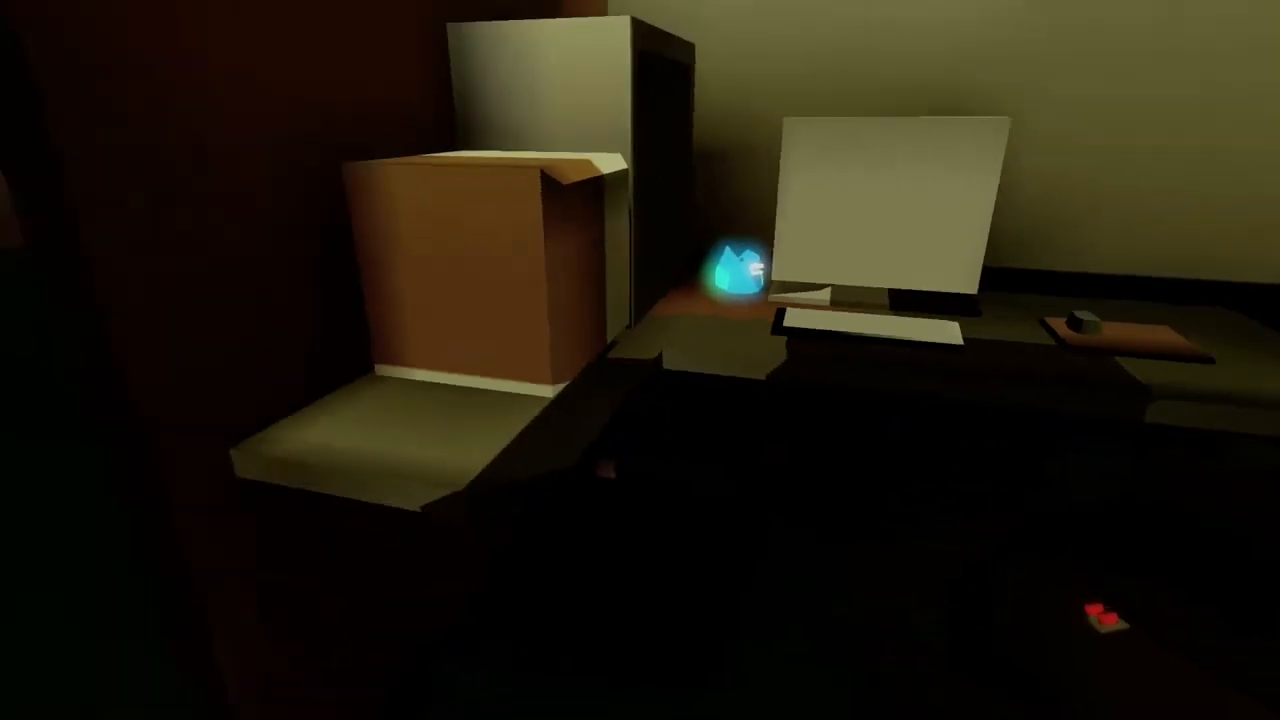
{"action": "mouse_move", "coordinate": [640, 360]}
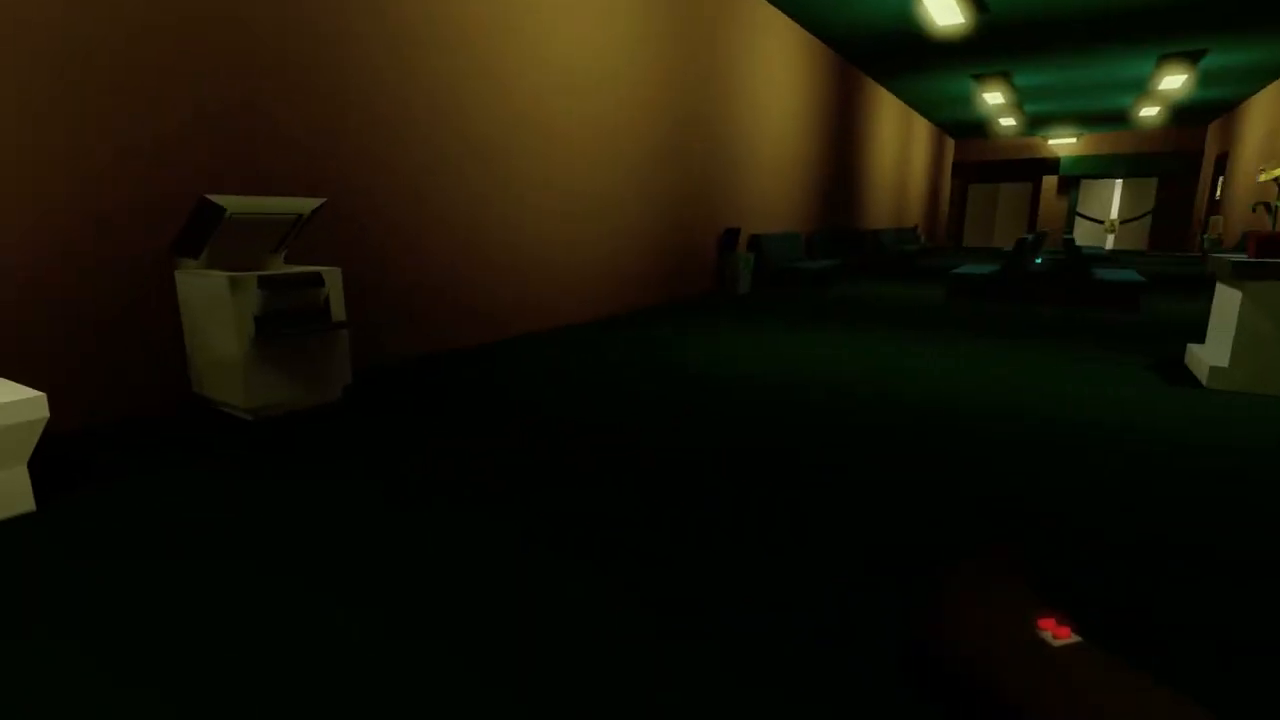
{"action": "mouse_move", "coordinate": [640, 360]}
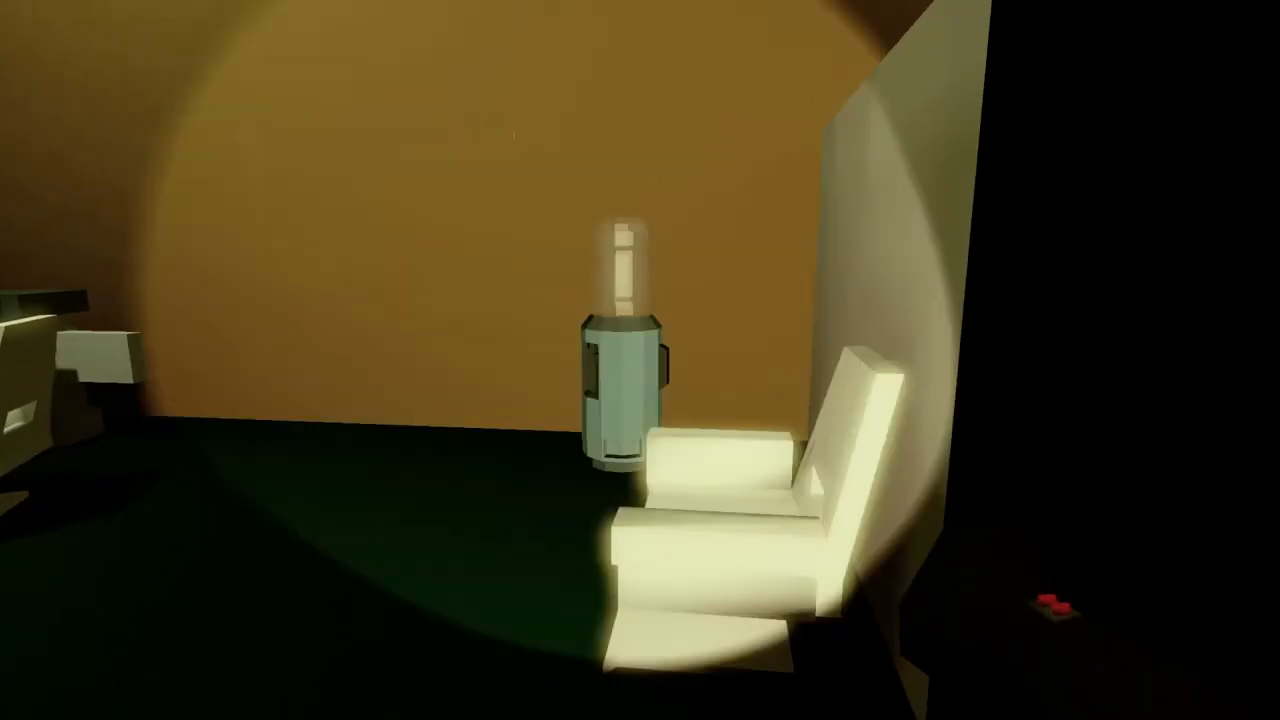
{"action": "mouse_move", "coordinate": [640, 360]}
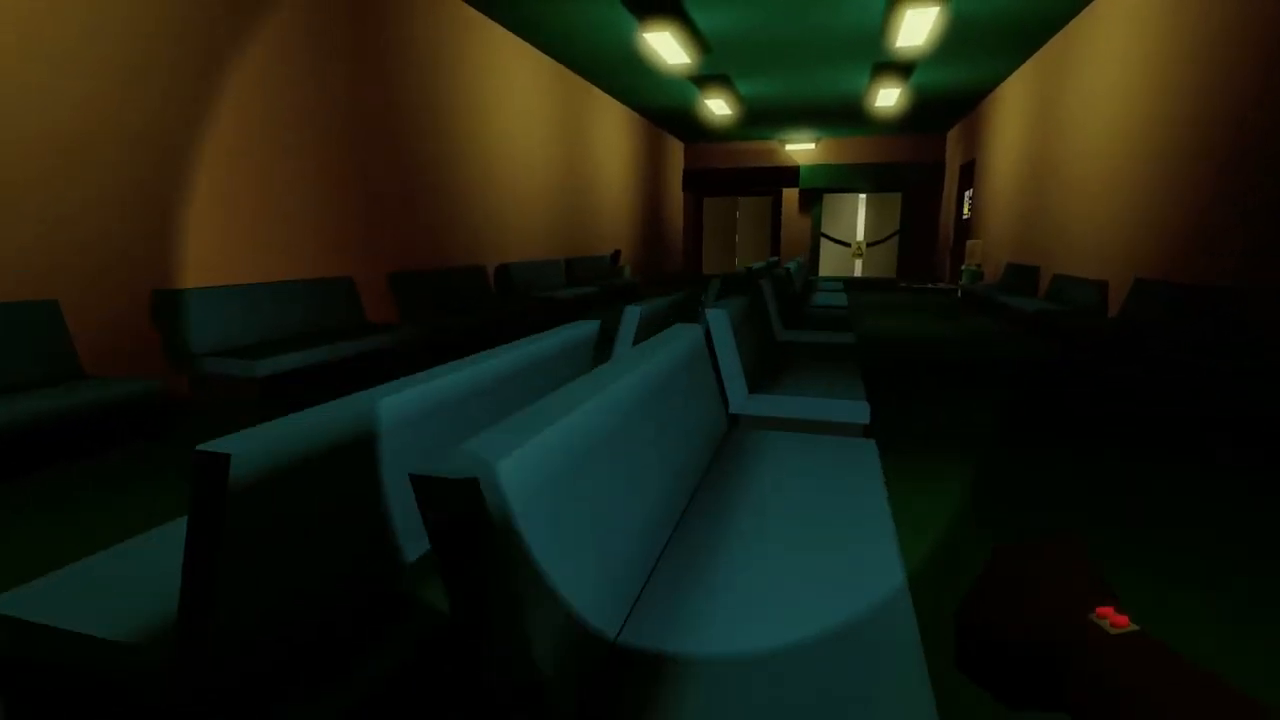
{"action": "mouse_move", "coordinate": [640, 360]}
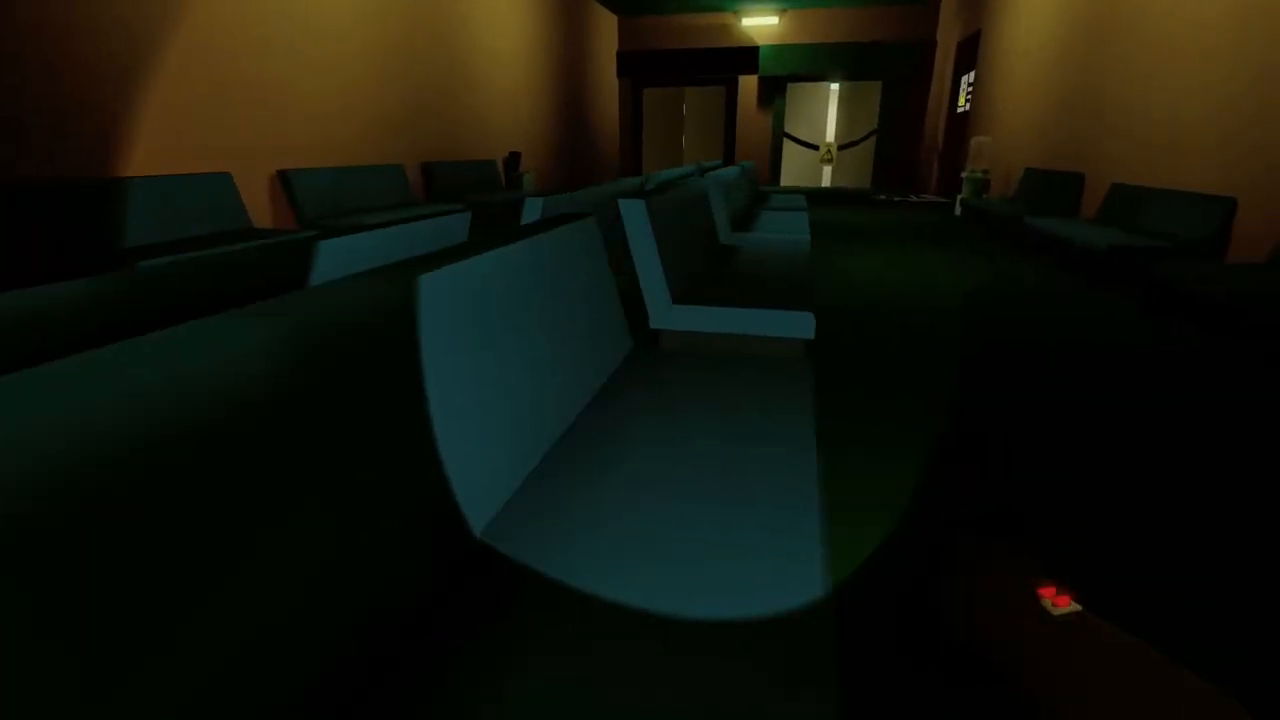
{"action": "mouse_move", "coordinate": [640, 360]}
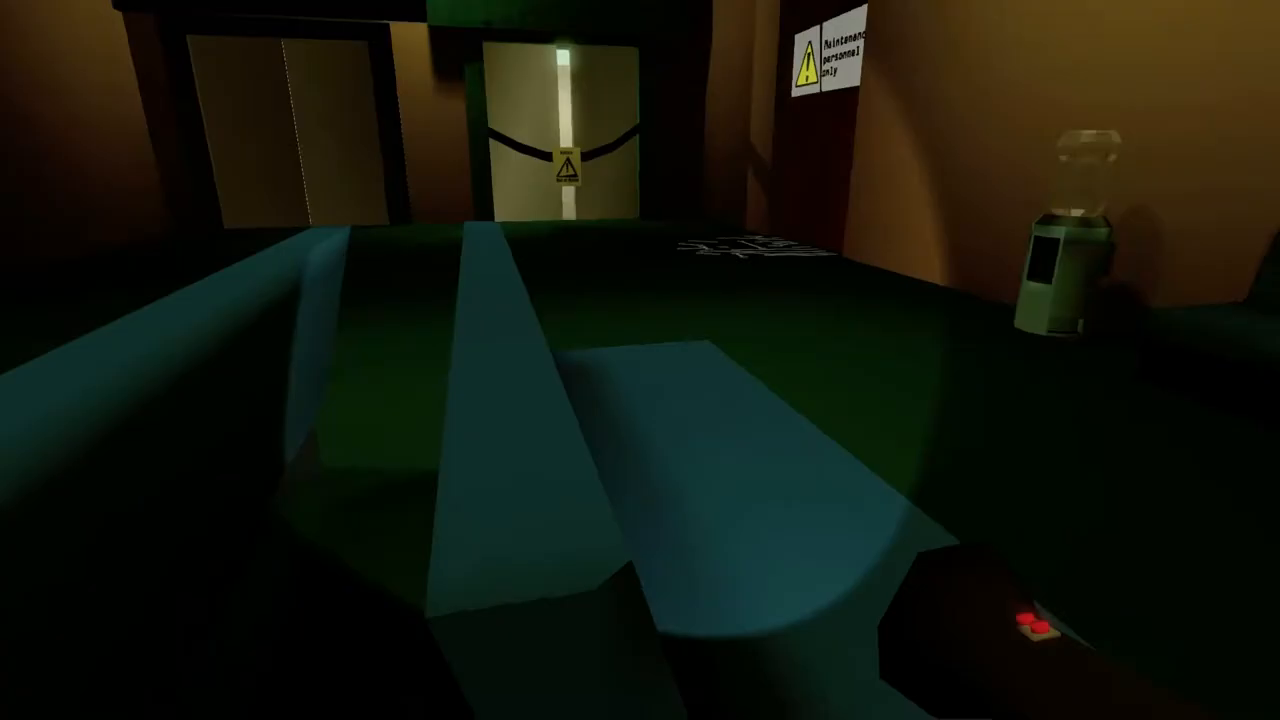
{"action": "mouse_move", "coordinate": [640, 360]}
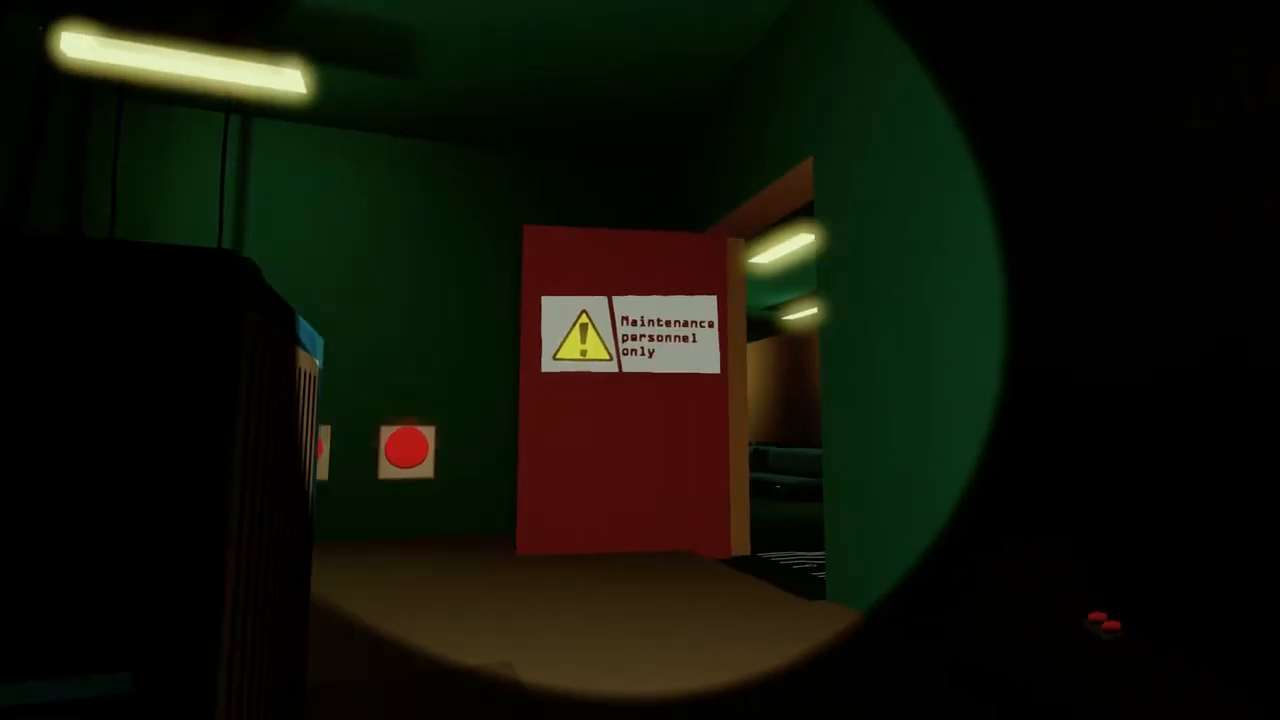
{"action": "mouse_move", "coordinate": [640, 360]}
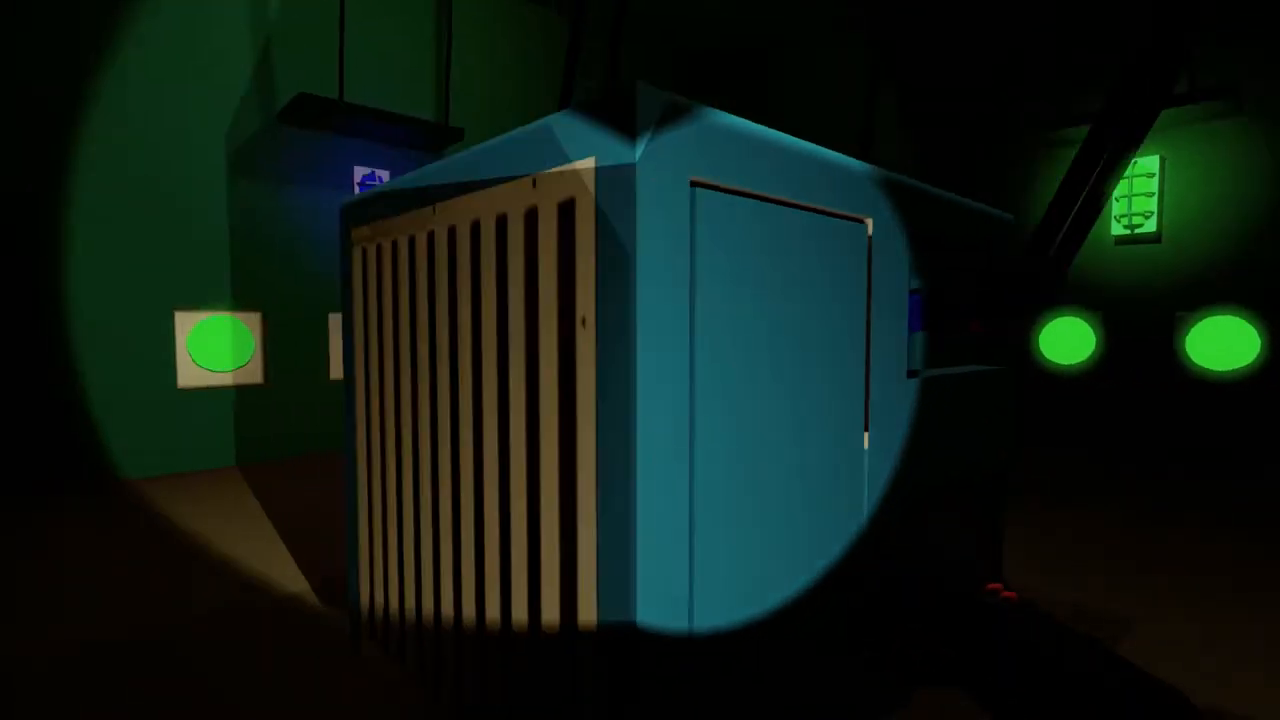
{"action": "mouse_move", "coordinate": [640, 360]}
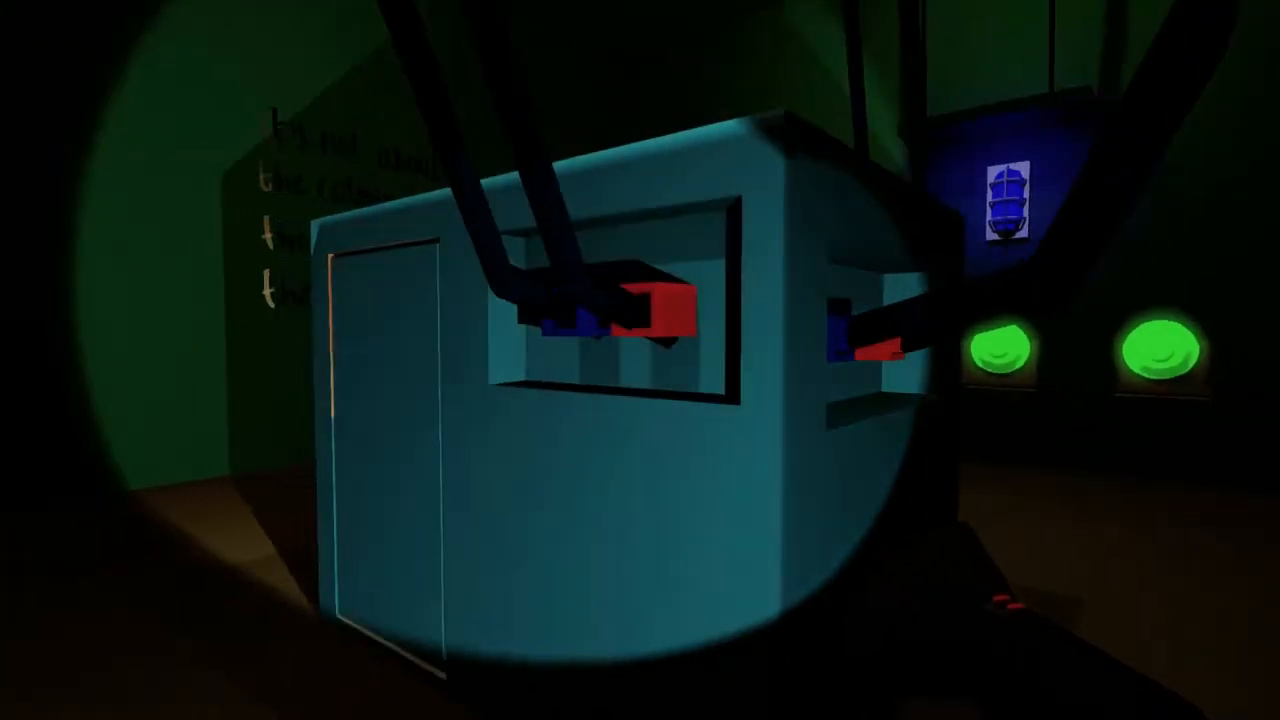
{"action": "mouse_move", "coordinate": [640, 360]}
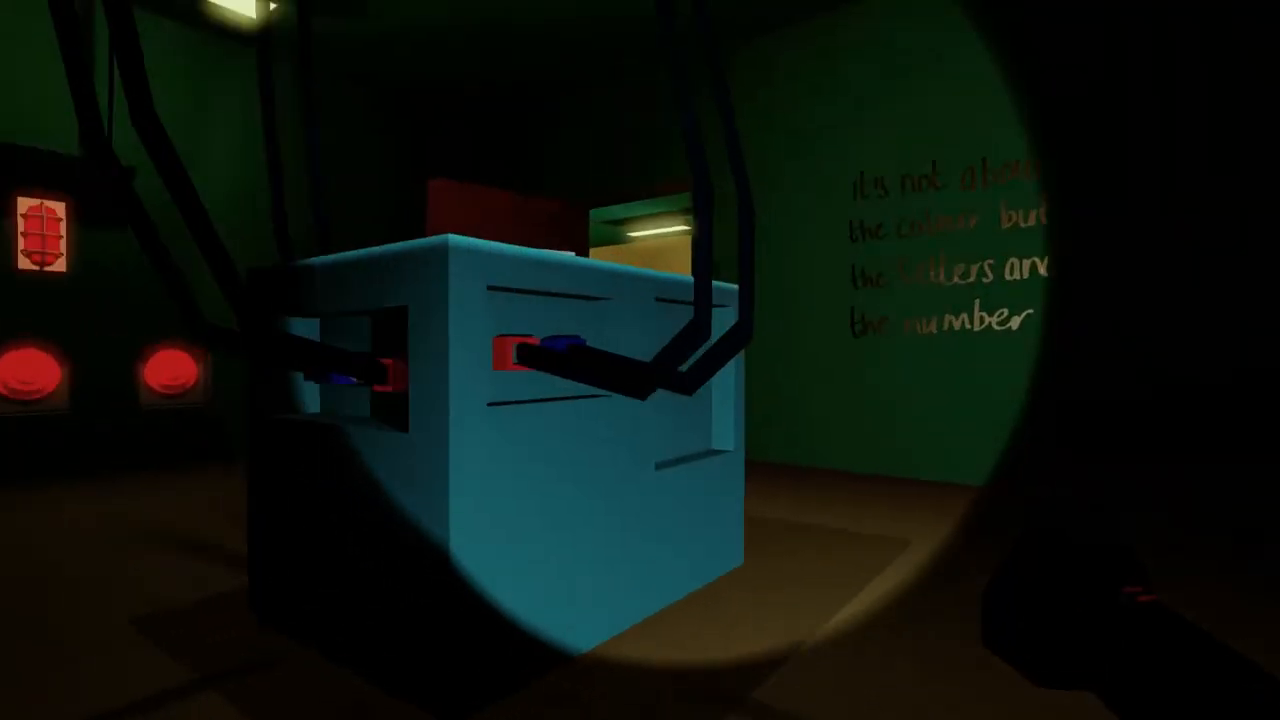
{"action": "mouse_move", "coordinate": [640, 360]}
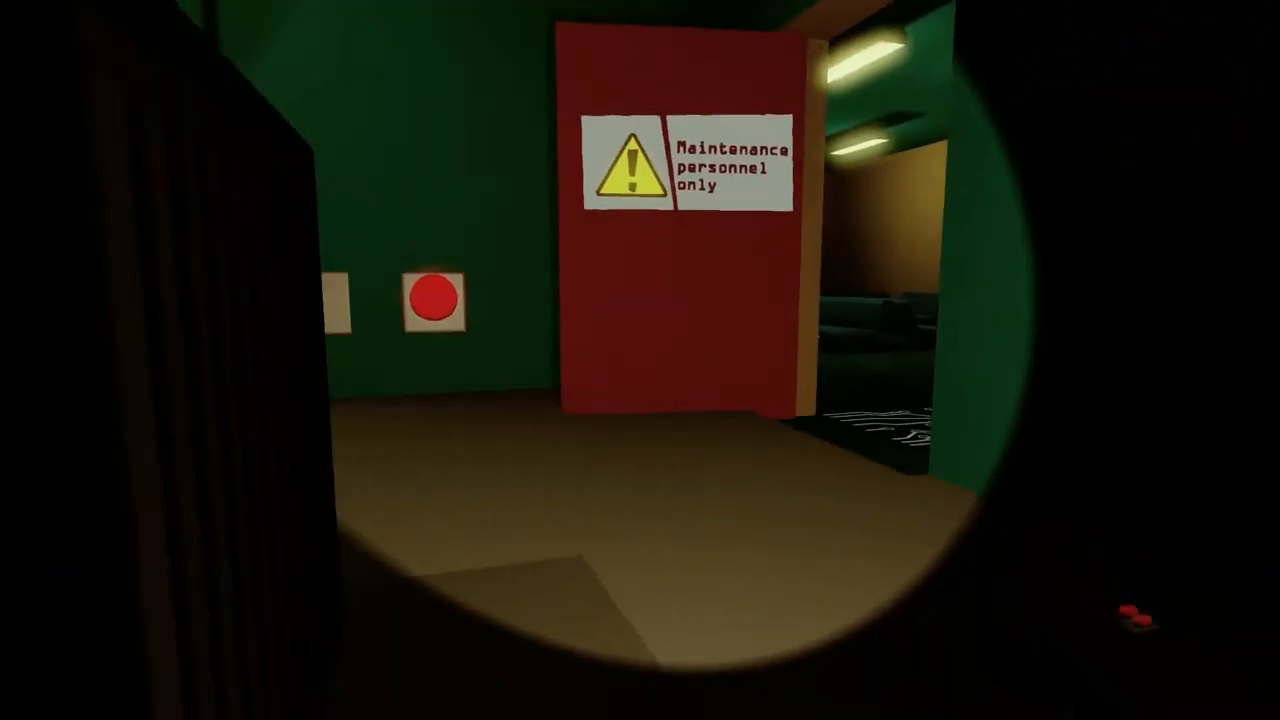
{"action": "mouse_move", "coordinate": [640, 360]}
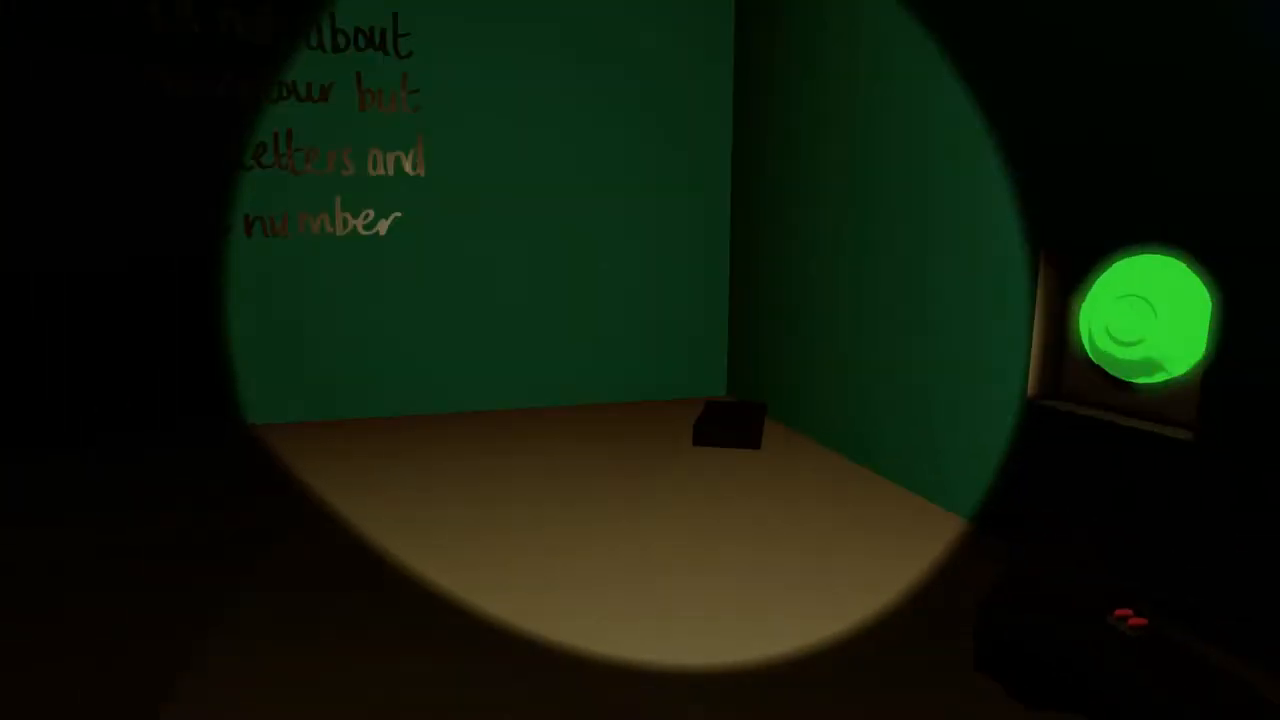
{"action": "mouse_move", "coordinate": [640, 360]}
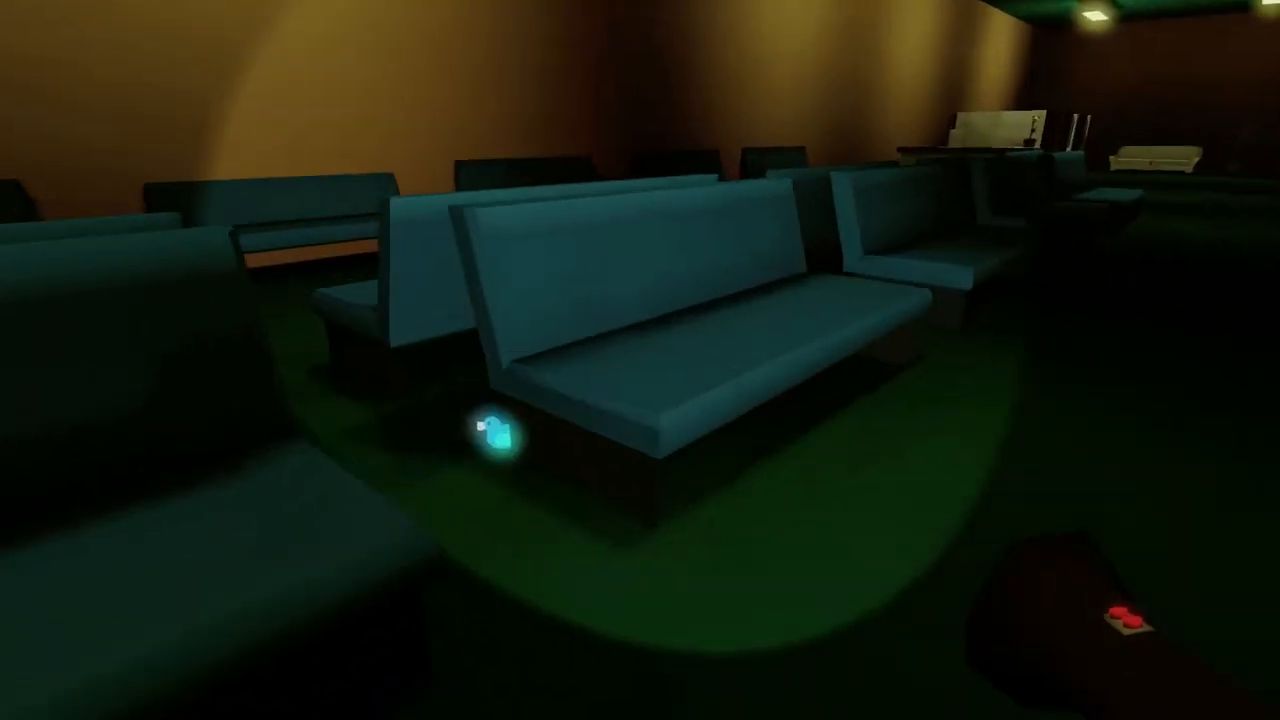
Step: Look around the dim waiting room while moving between the teal benches
{"action": "left_click", "coordinate": [500, 436]}
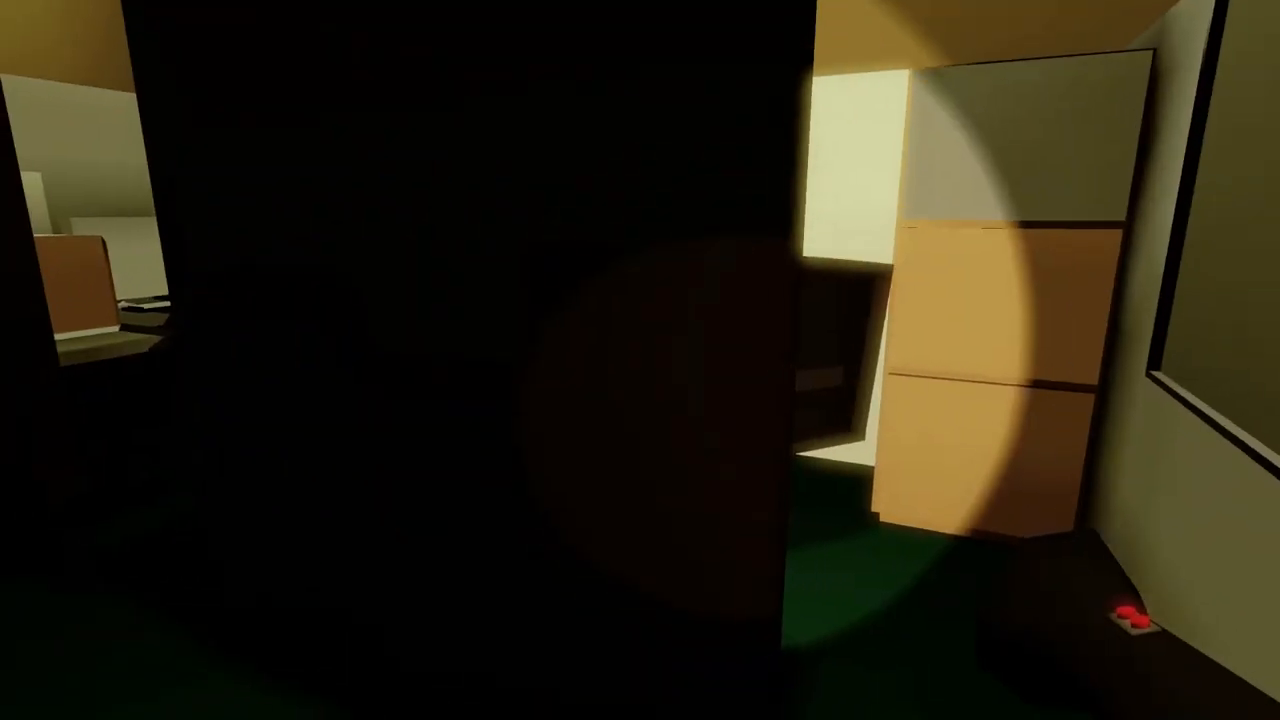
{"action": "mouse_move", "coordinate": [640, 360]}
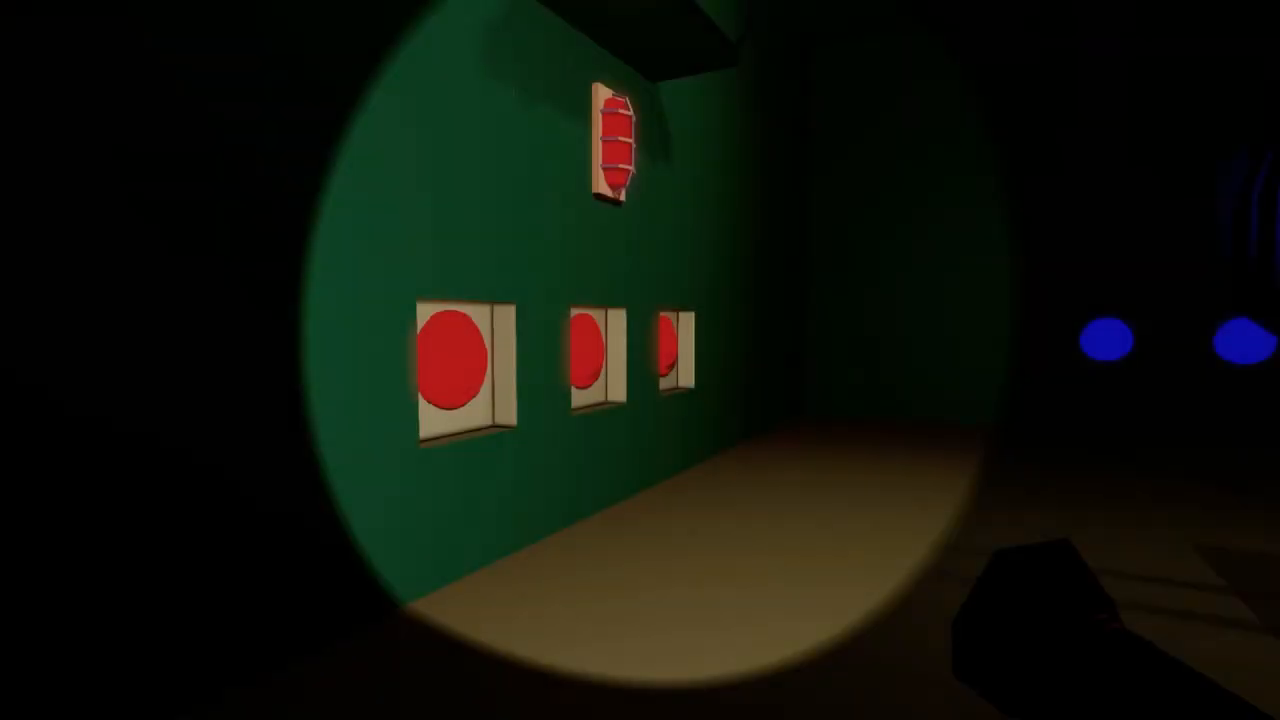
{"action": "mouse_move", "coordinate": [640, 360]}
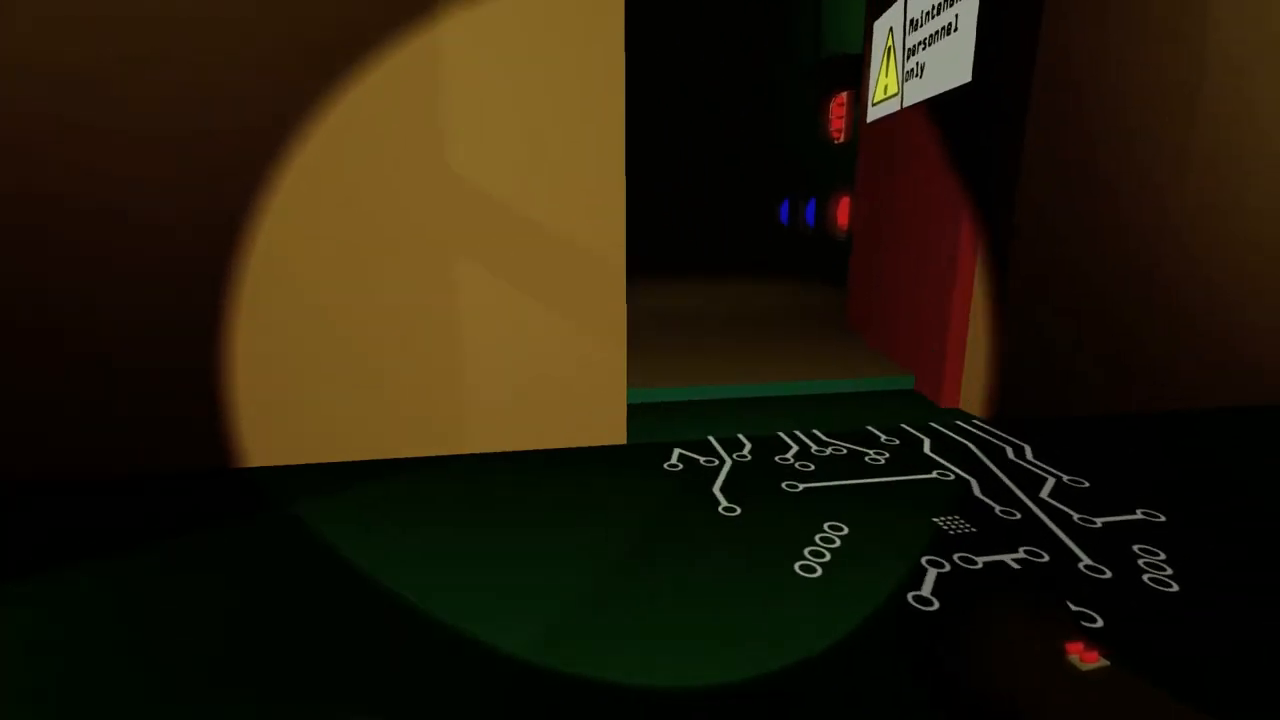
{"action": "mouse_move", "coordinate": [640, 360]}
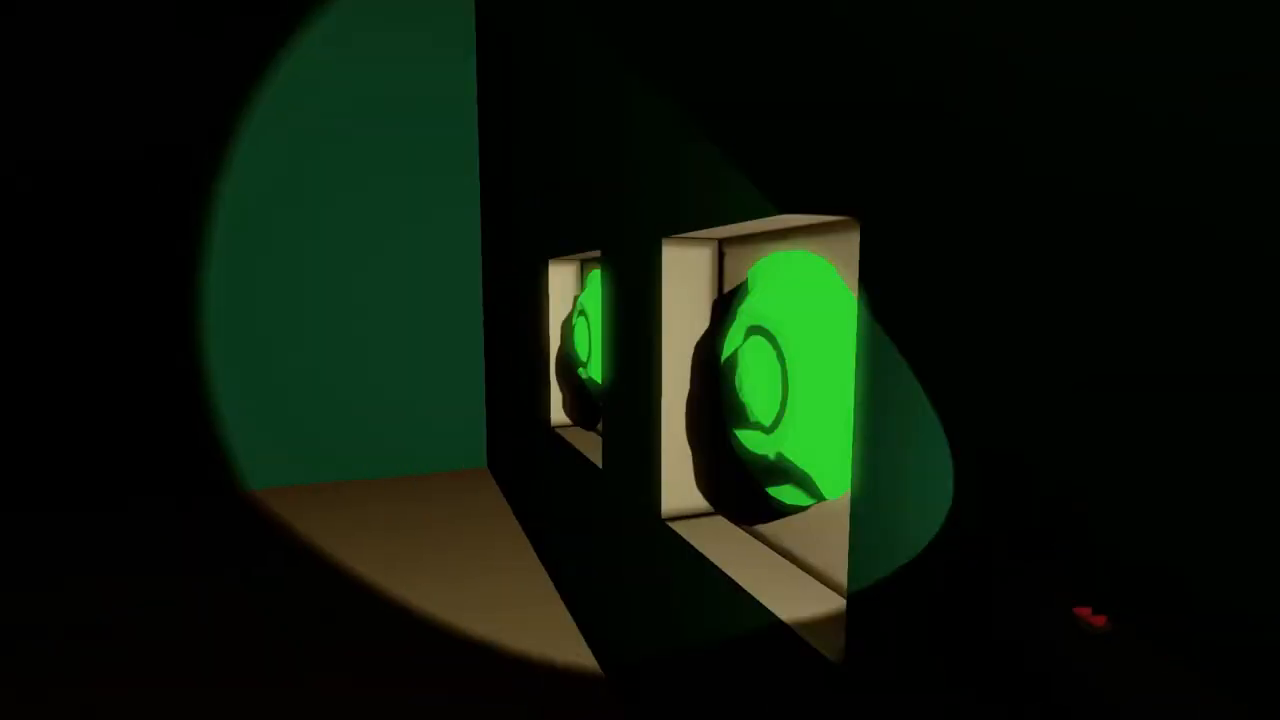
{"action": "mouse_move", "coordinate": [640, 360]}
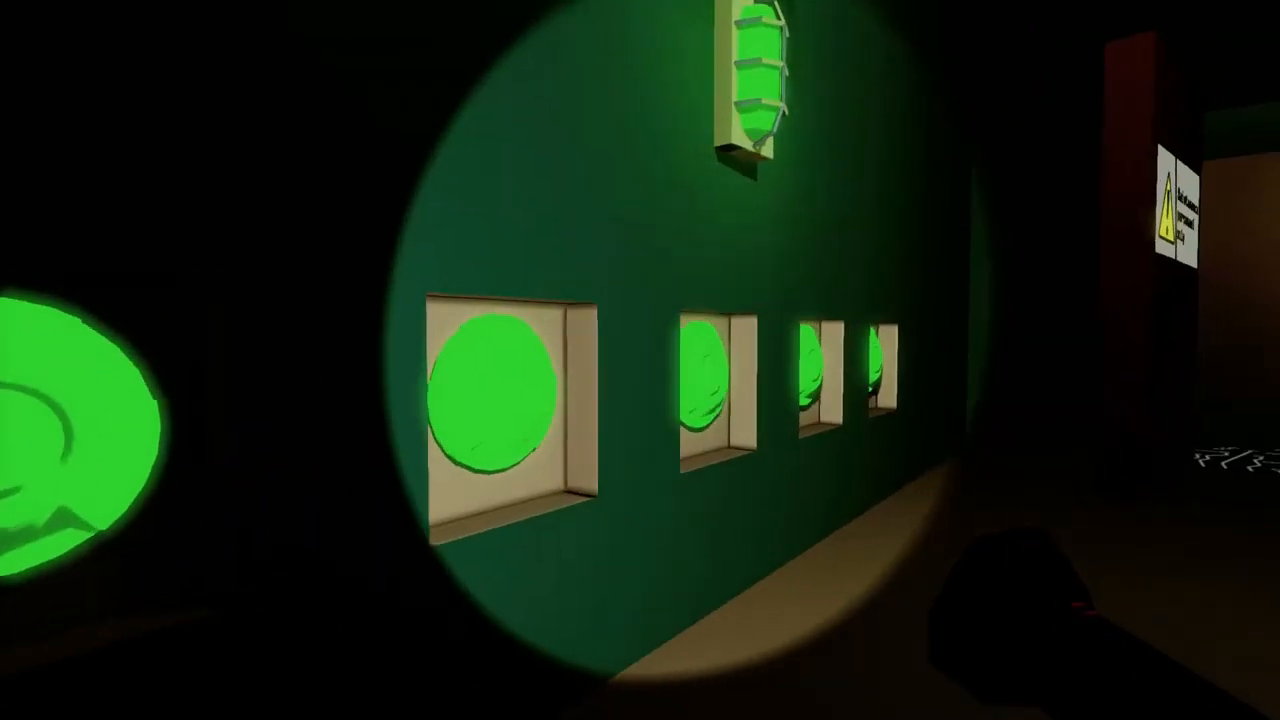
{"action": "mouse_move", "coordinate": [640, 360]}
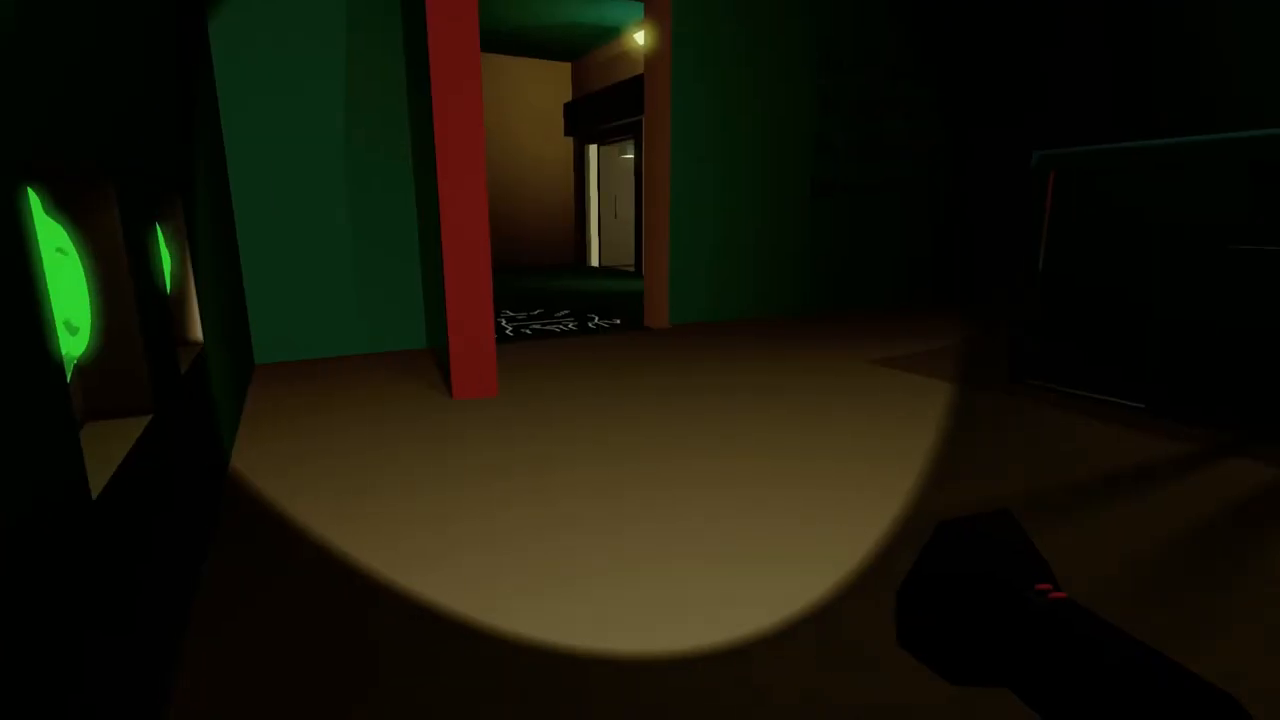
{"action": "mouse_move", "coordinate": [640, 360]}
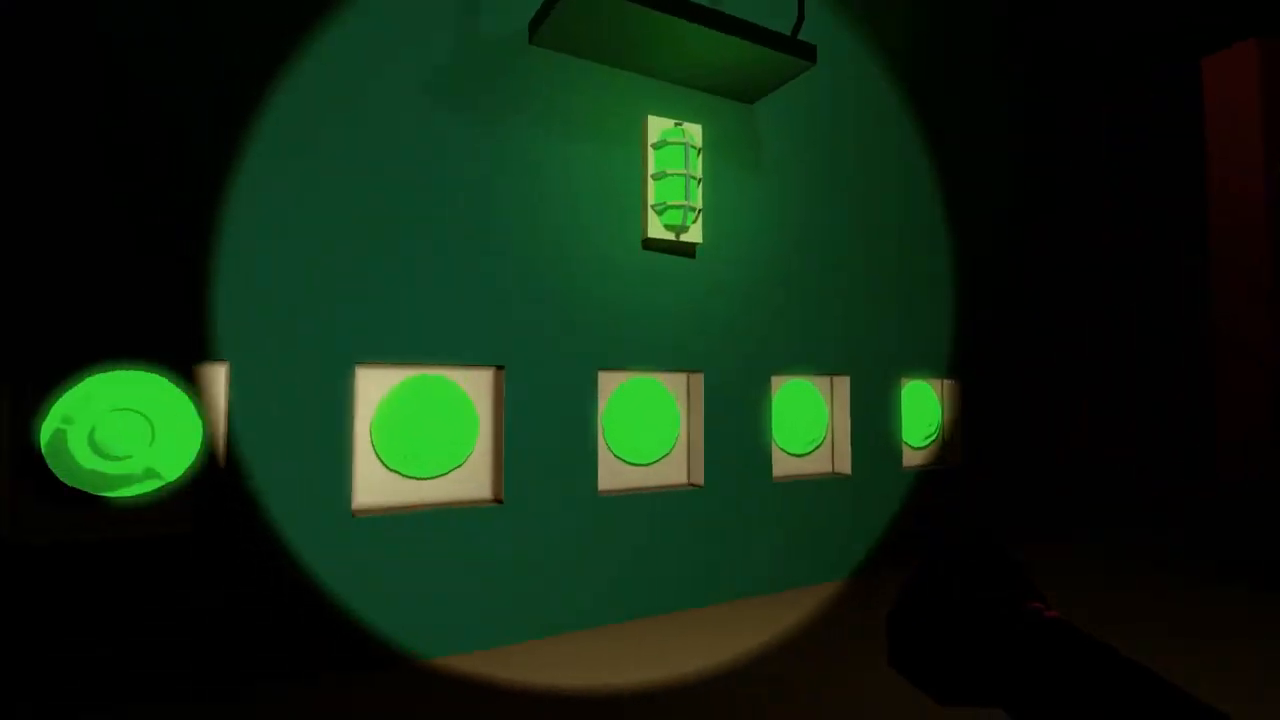
{"action": "mouse_move", "coordinate": [640, 360]}
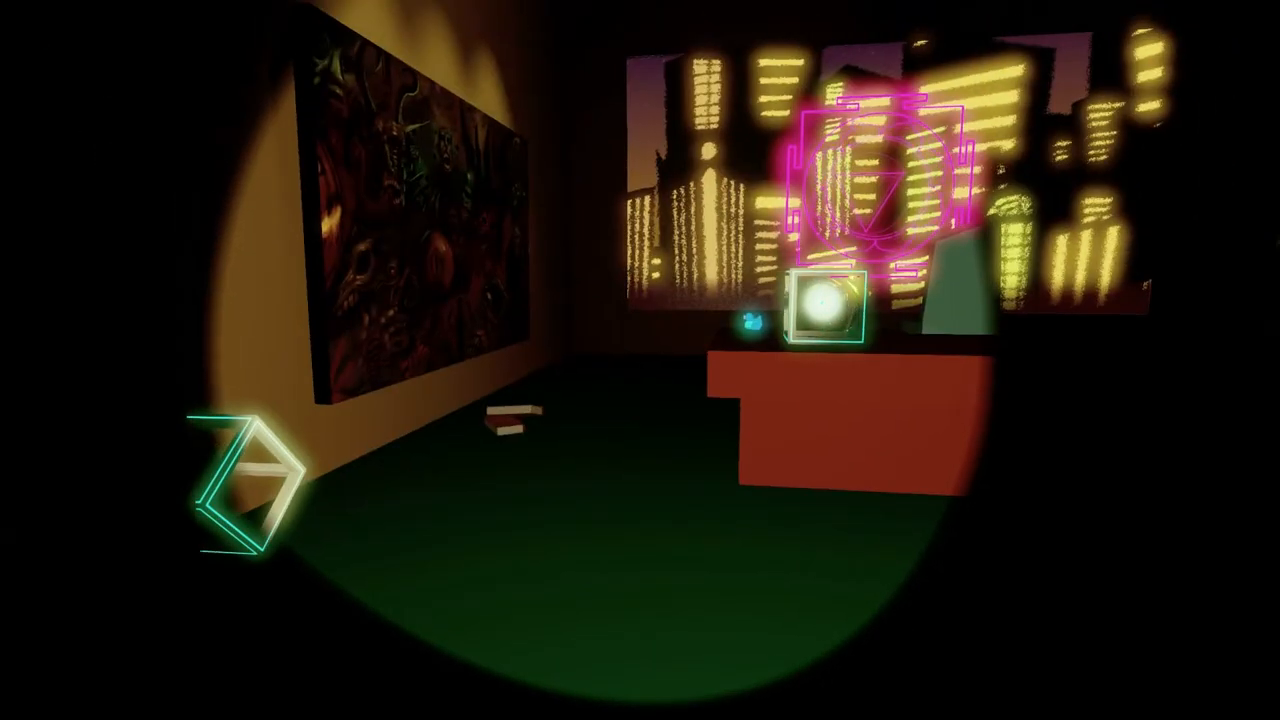
{"action": "mouse_move", "coordinate": [640, 360]}
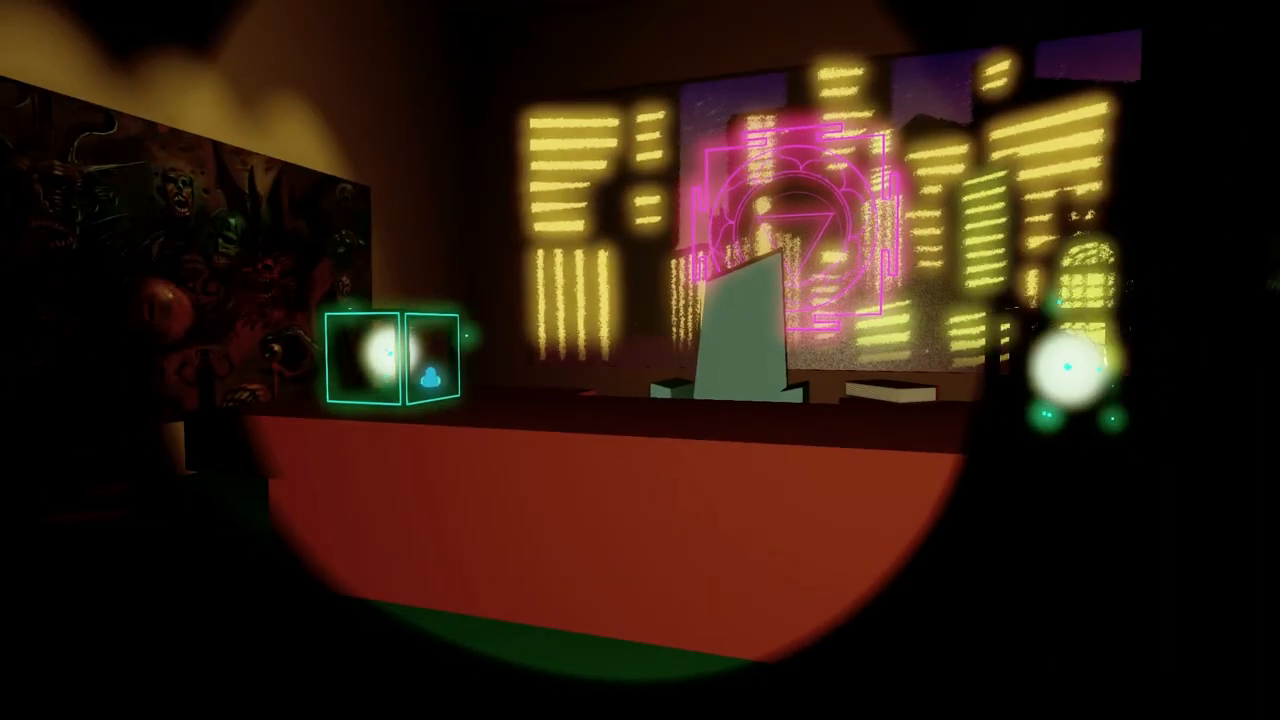
{"action": "mouse_move", "coordinate": [640, 360]}
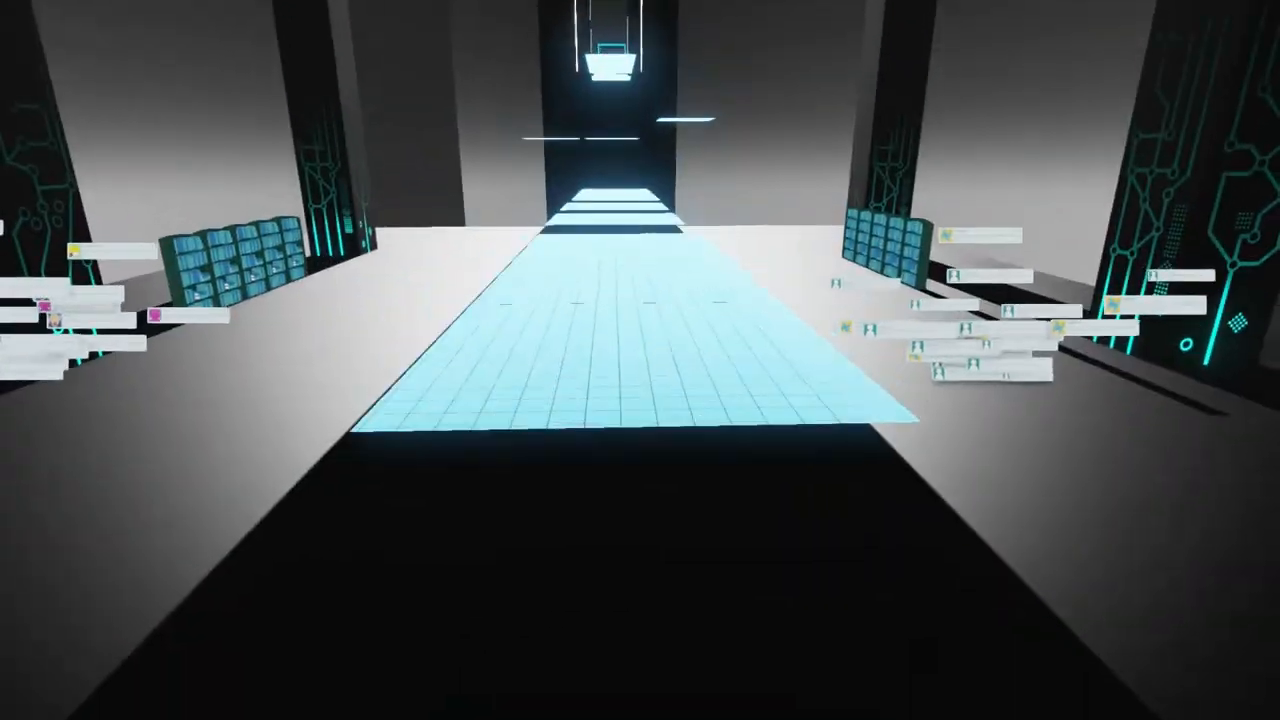
{"action": "mouse_move", "coordinate": [640, 360]}
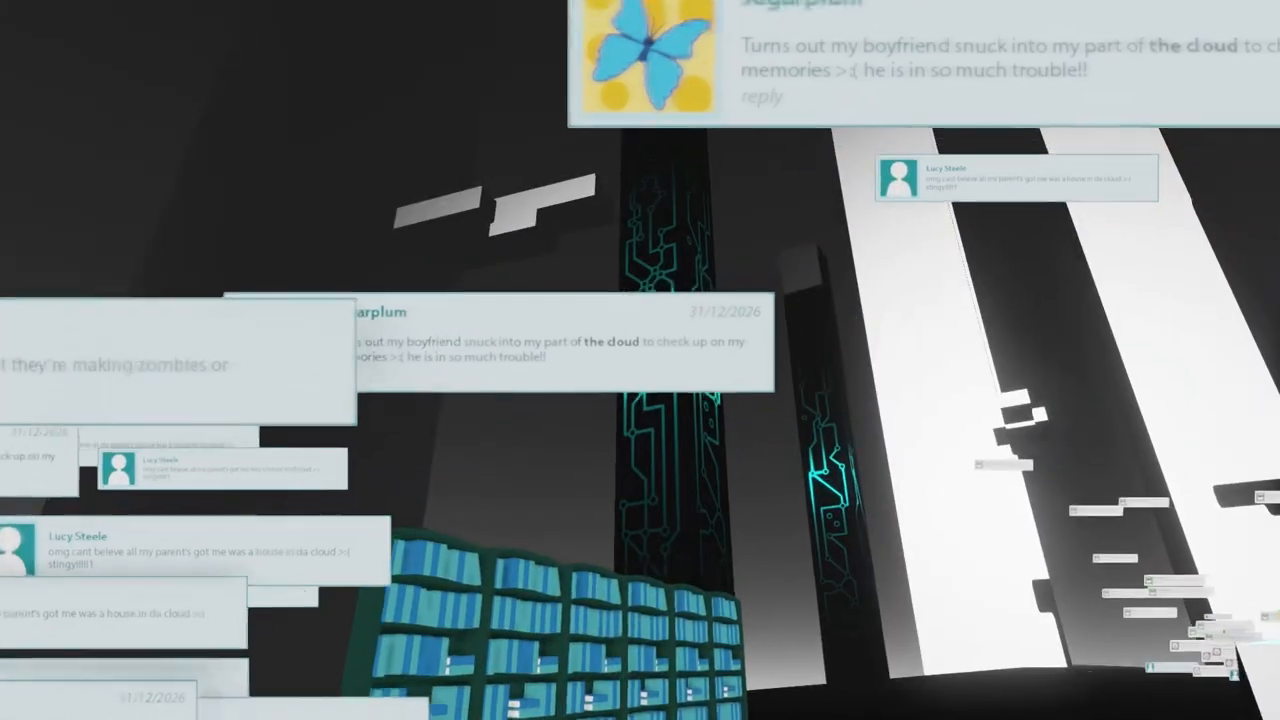
{"action": "mouse_move", "coordinate": [640, 360]}
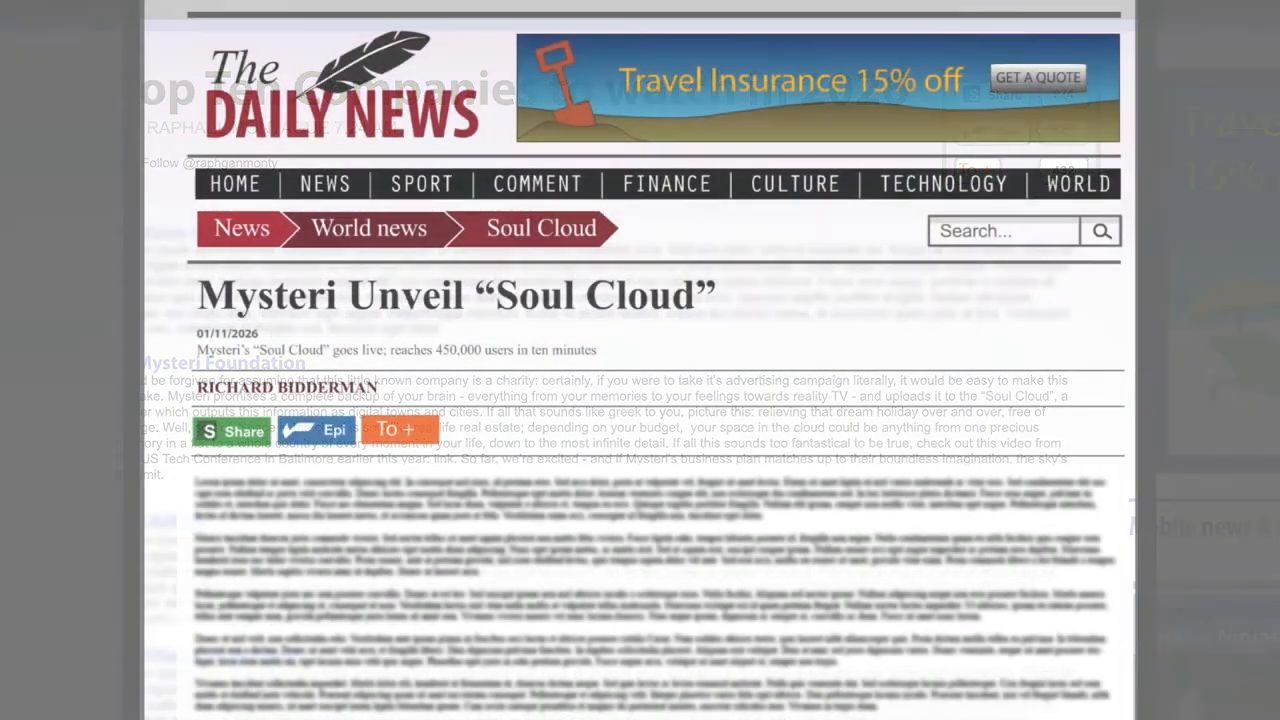
Step: Scroll the Daily News Soul Cloud article down to its comments and the #mysterihate feed
{"action": "scroll", "scroll_direction": "down", "scroll_amount": 3}
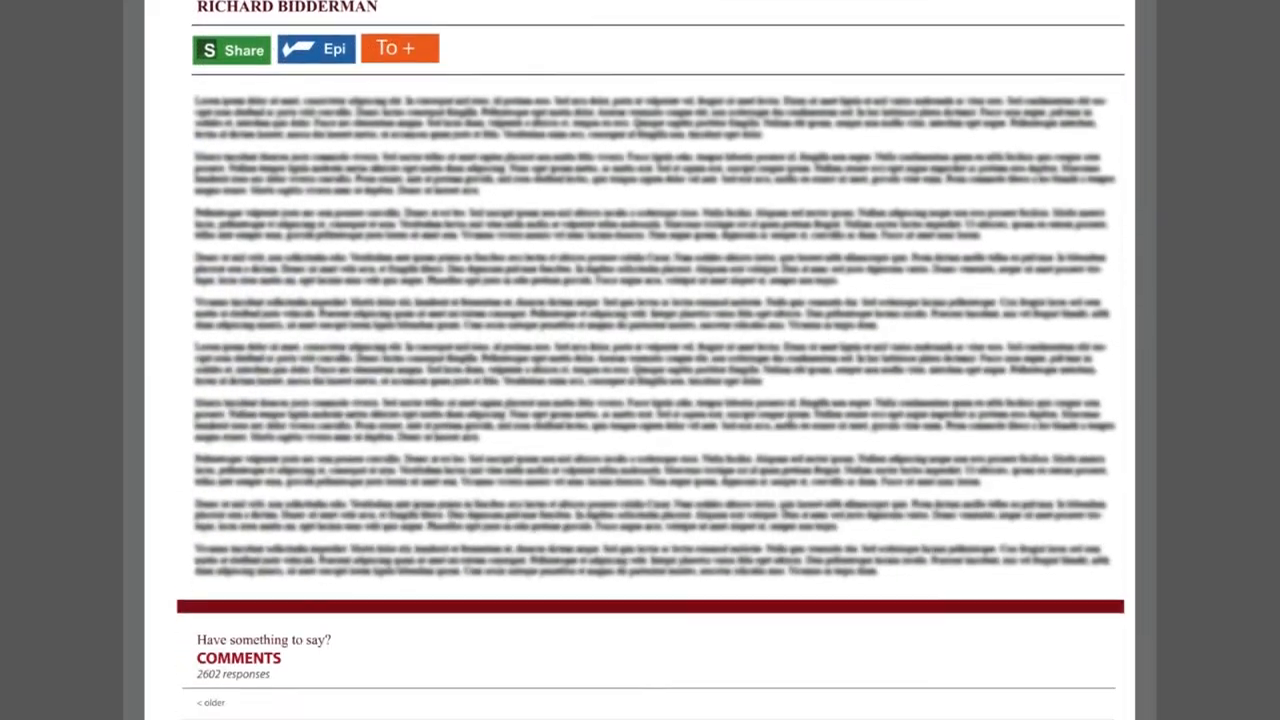
{"action": "scroll", "scroll_direction": "down", "scroll_amount": 3}
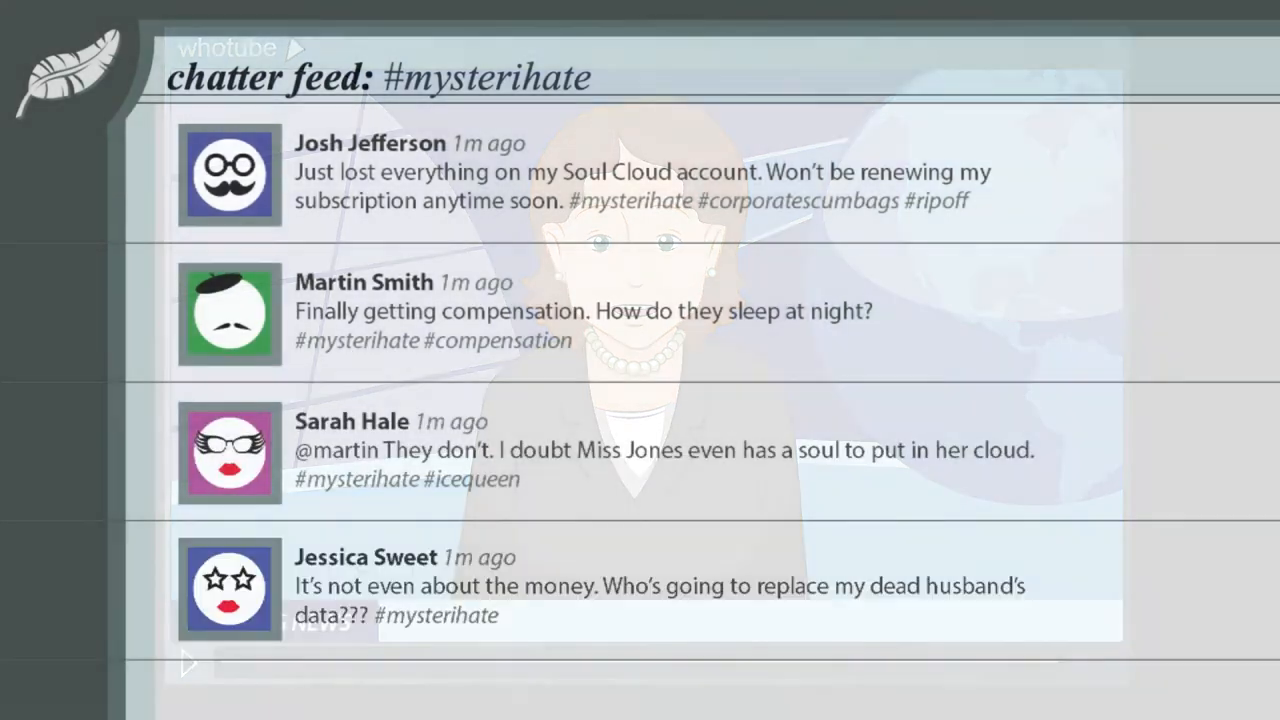
{"action": "scroll", "scroll_direction": "down", "scroll_amount": 3}
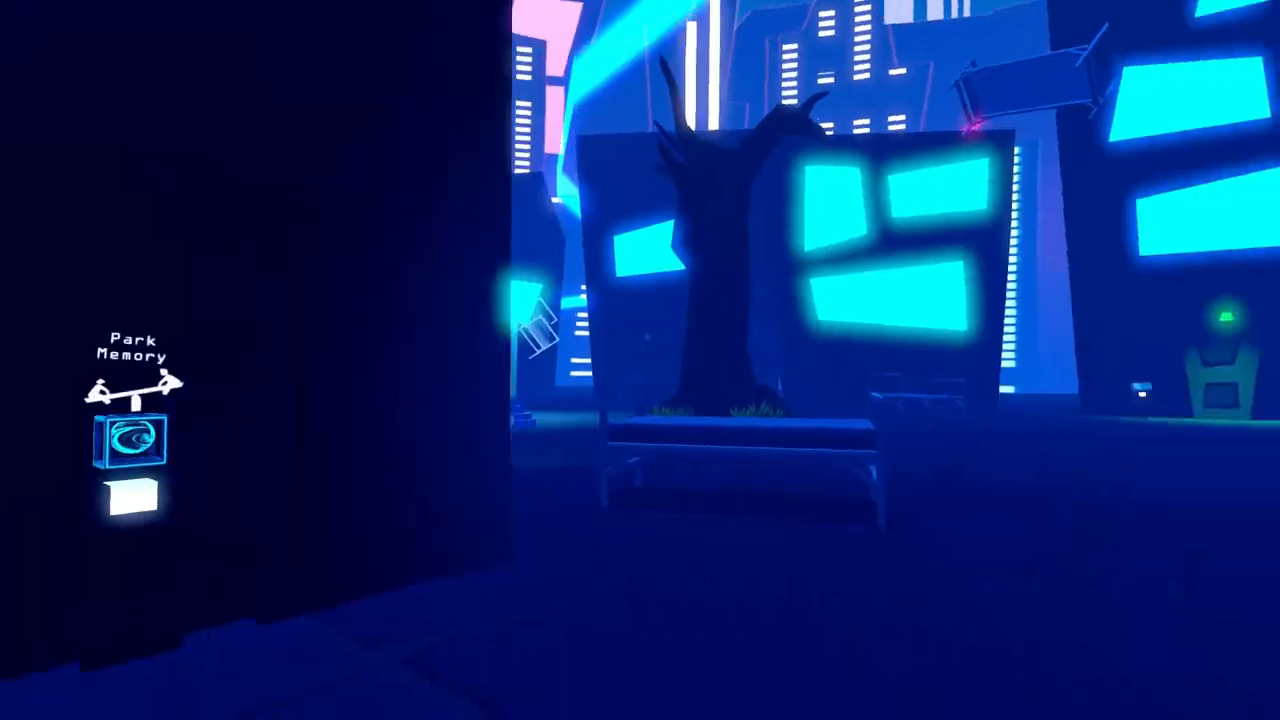
{"action": "mouse_move", "coordinate": [640, 360]}
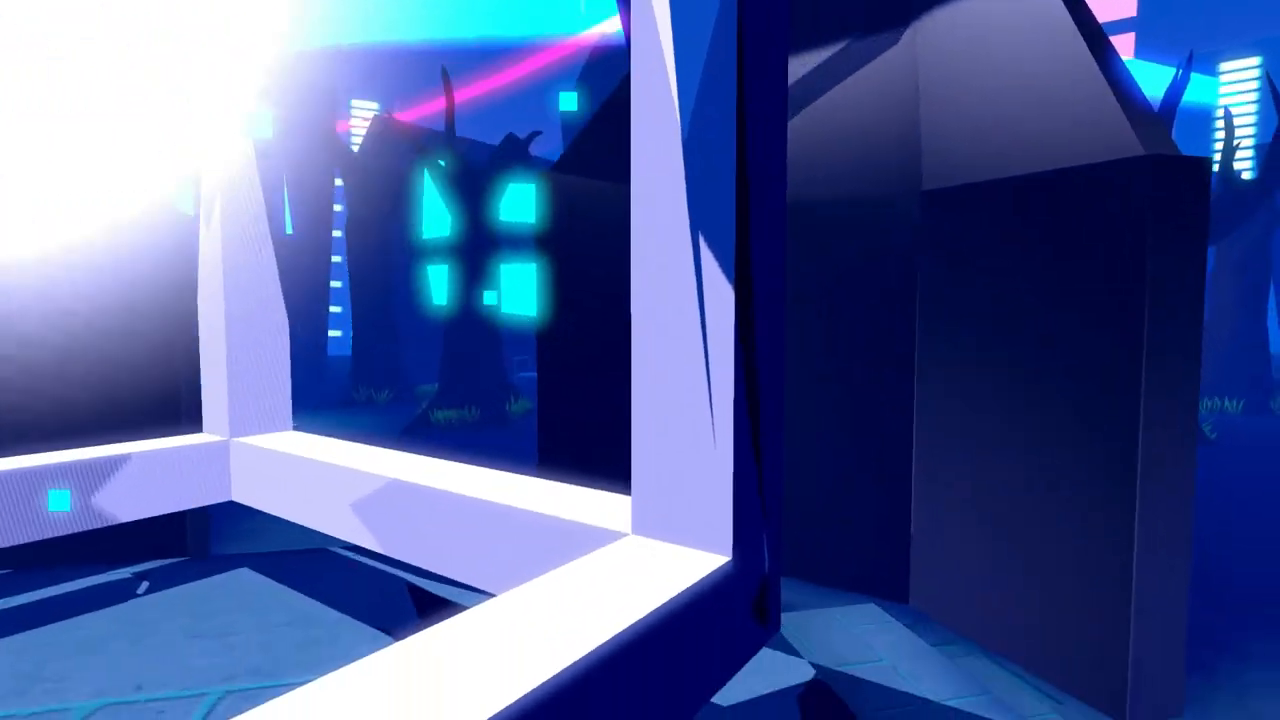
{"action": "mouse_move", "coordinate": [640, 360]}
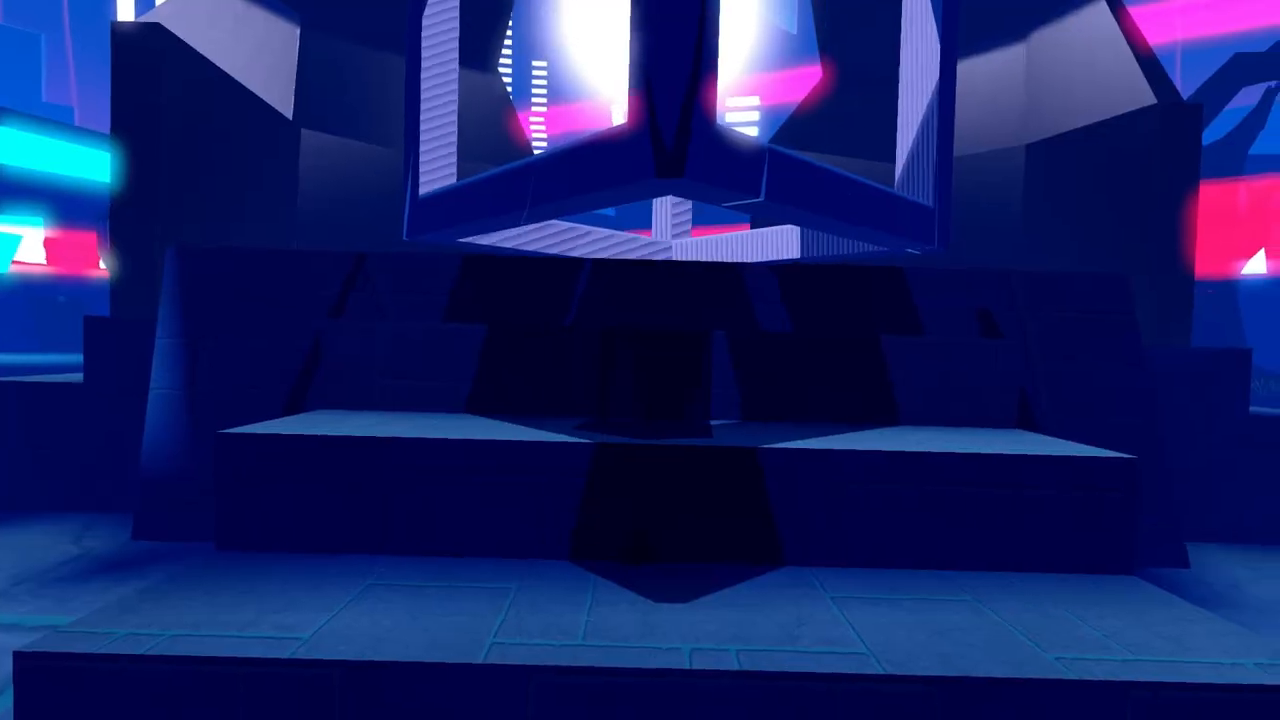
{"action": "mouse_move", "coordinate": [640, 360]}
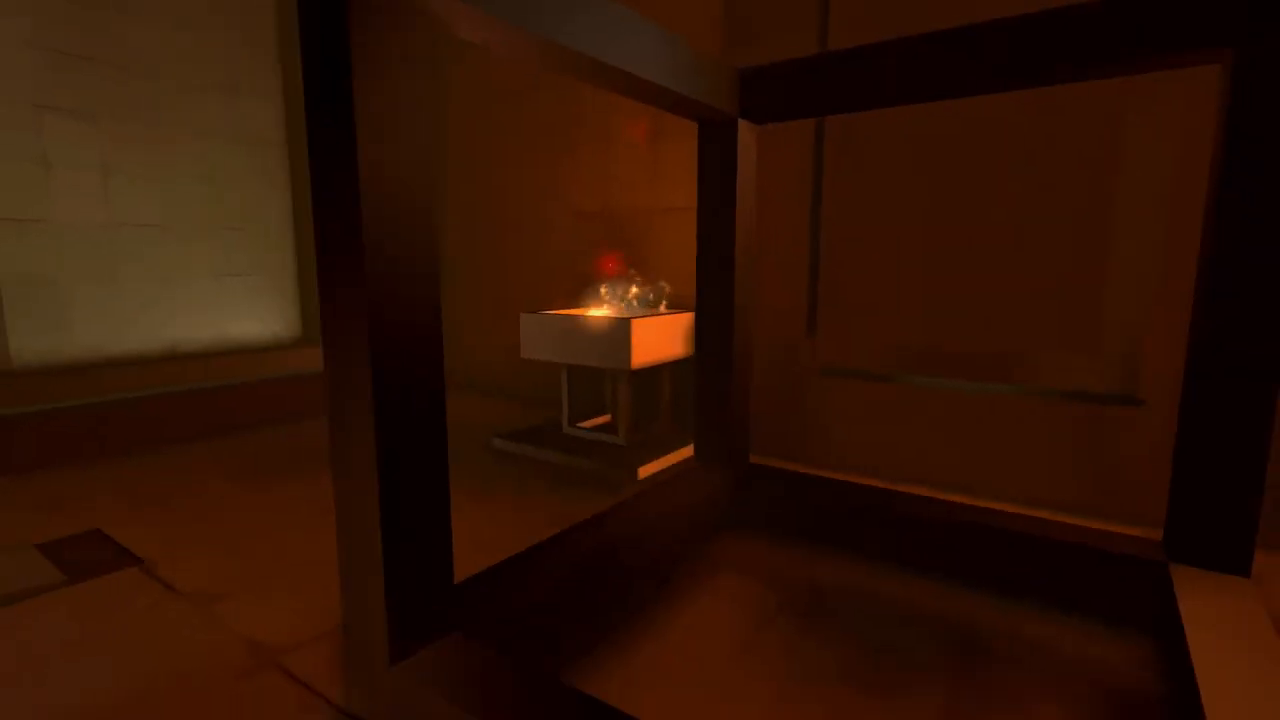
{"action": "mouse_move", "coordinate": [640, 360]}
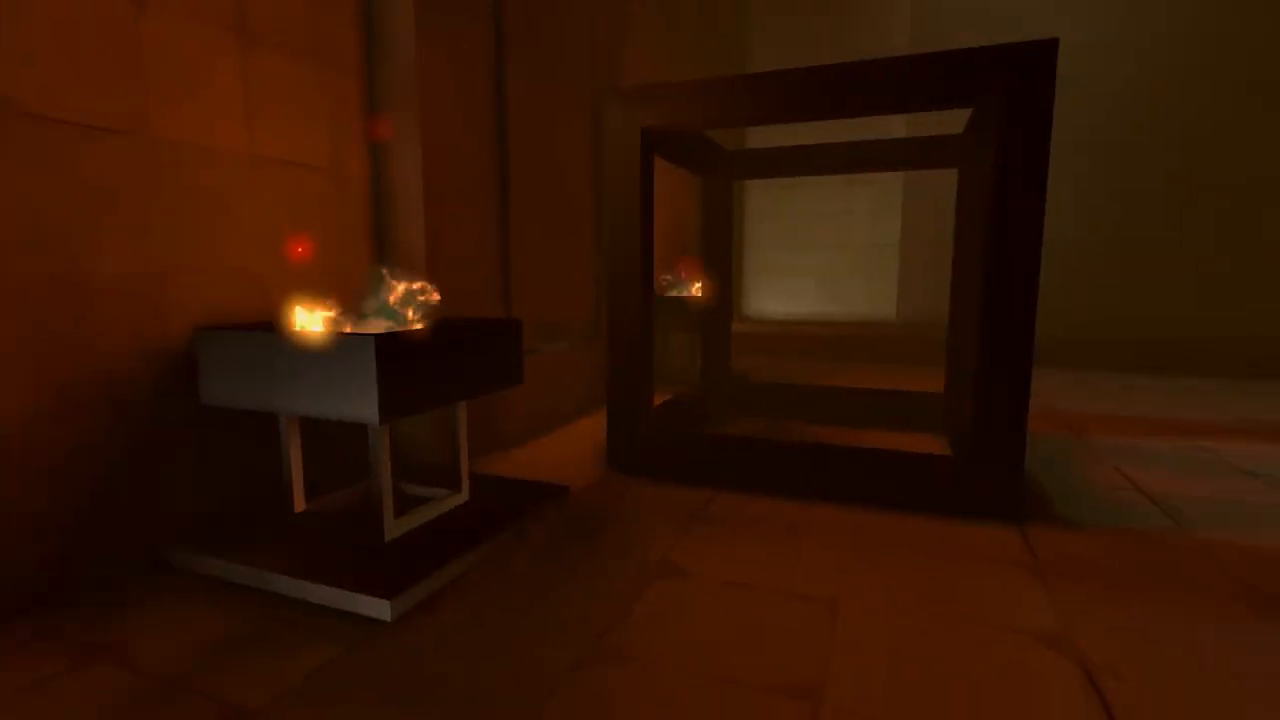
{"action": "mouse_move", "coordinate": [640, 360]}
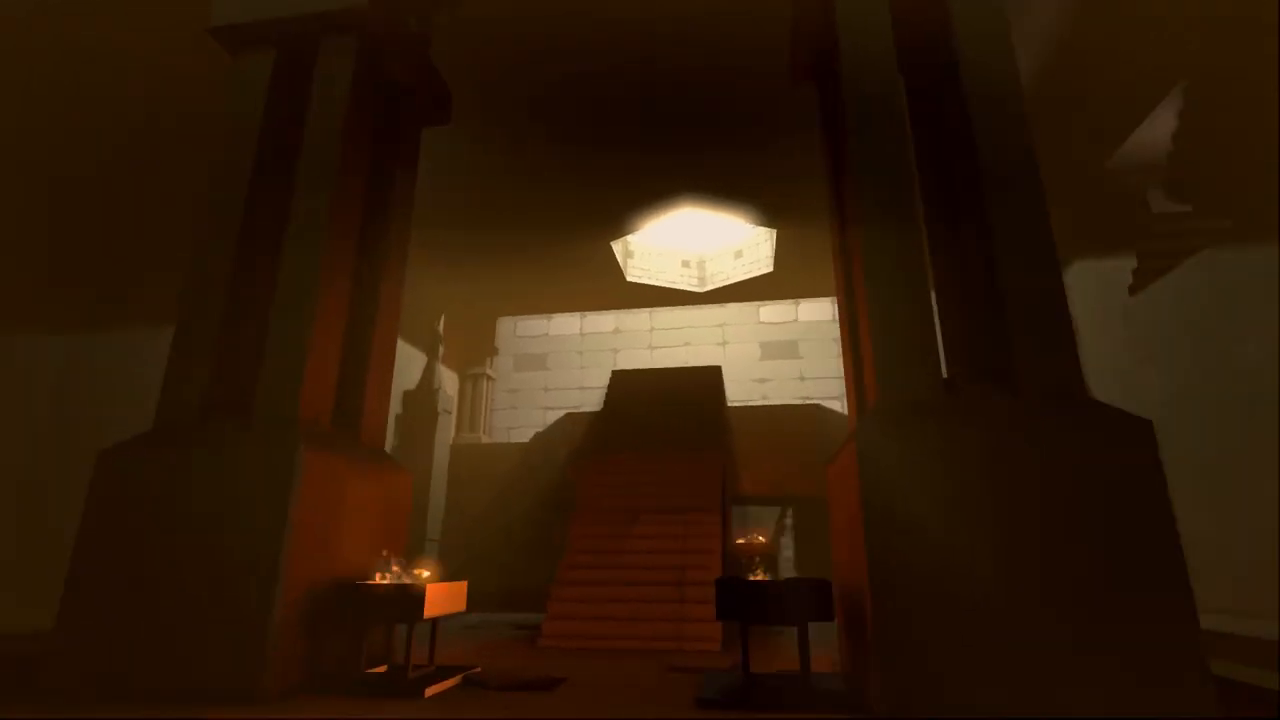
{"action": "mouse_move", "coordinate": [640, 360]}
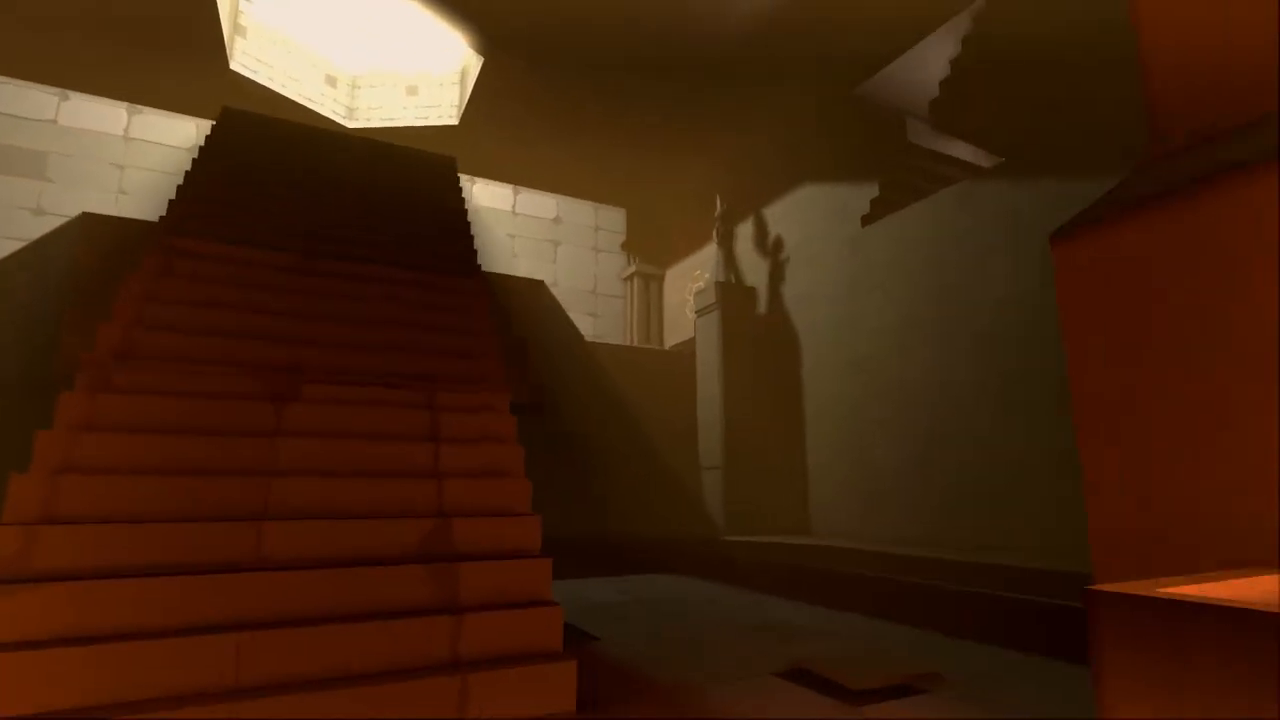
{"action": "mouse_move", "coordinate": [640, 360]}
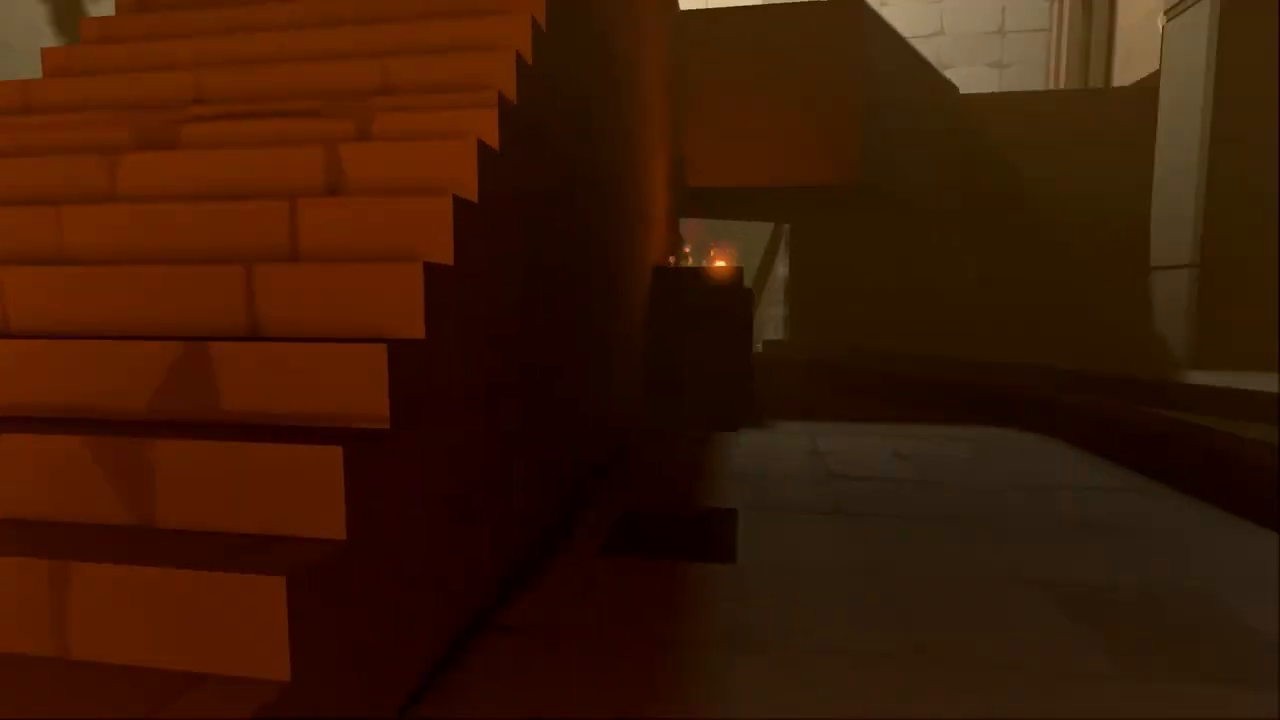
{"action": "mouse_move", "coordinate": [640, 360]}
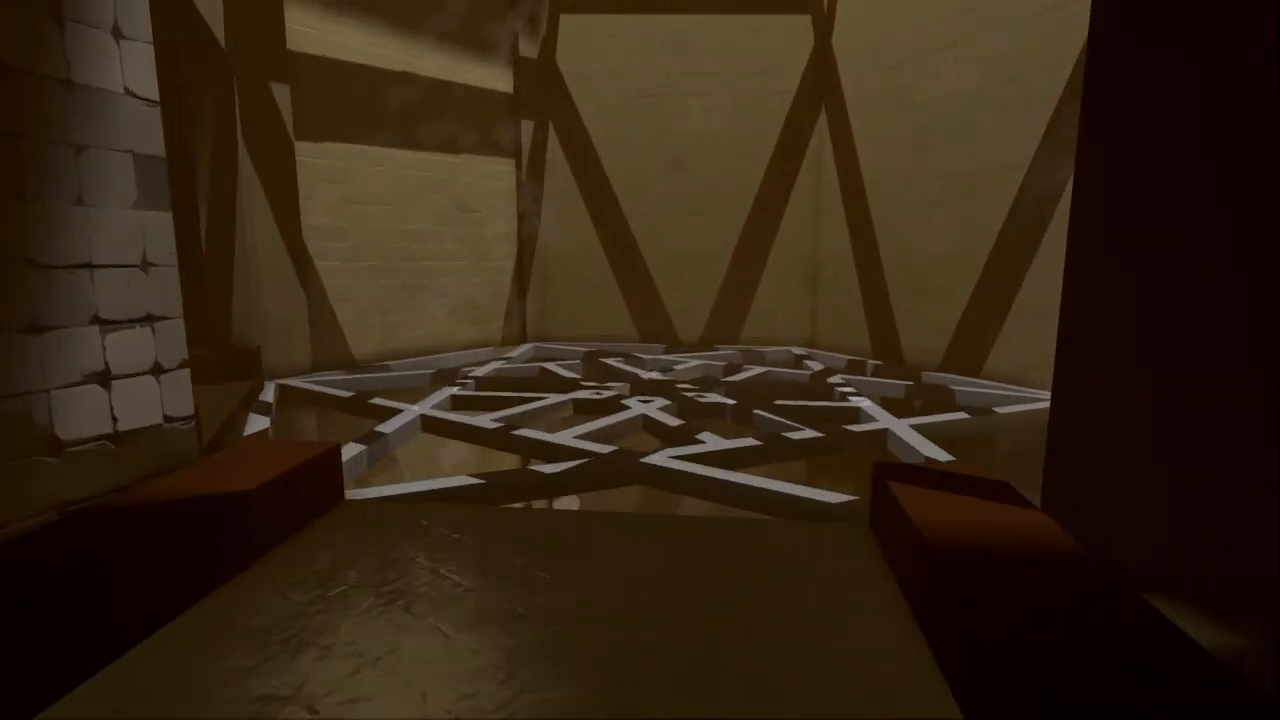
{"action": "mouse_move", "coordinate": [640, 360]}
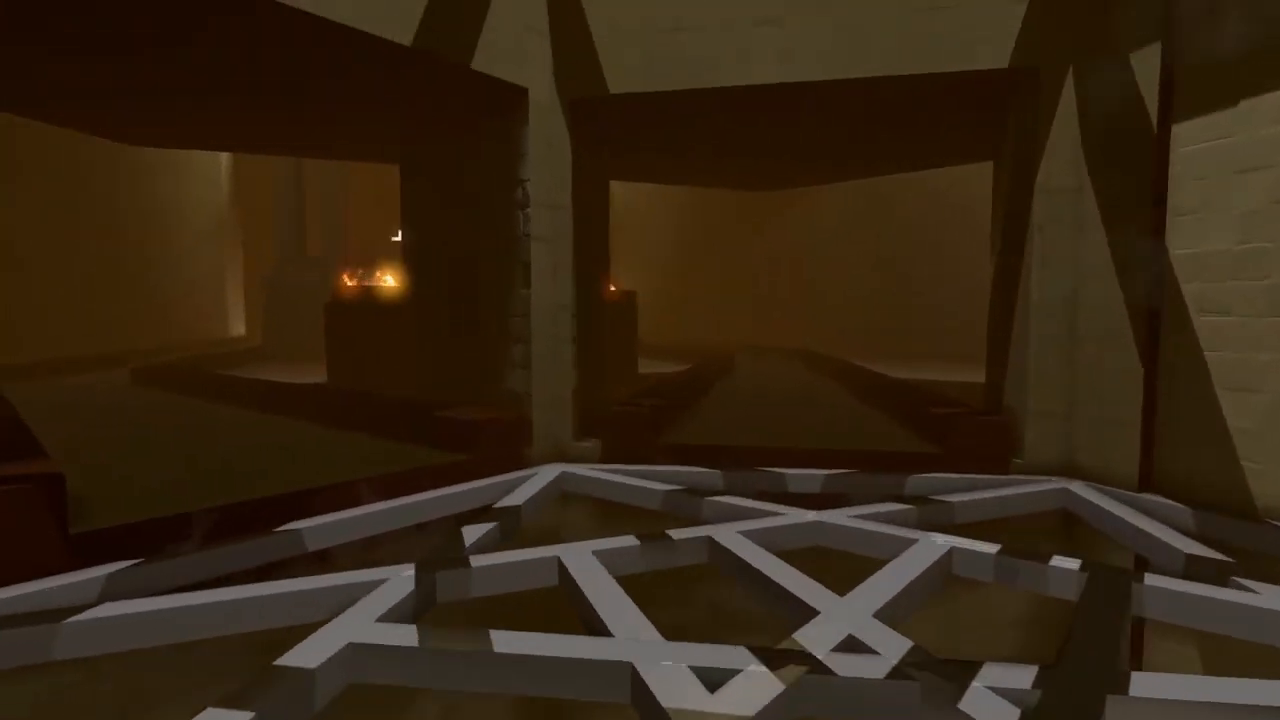
{"action": "mouse_move", "coordinate": [640, 360]}
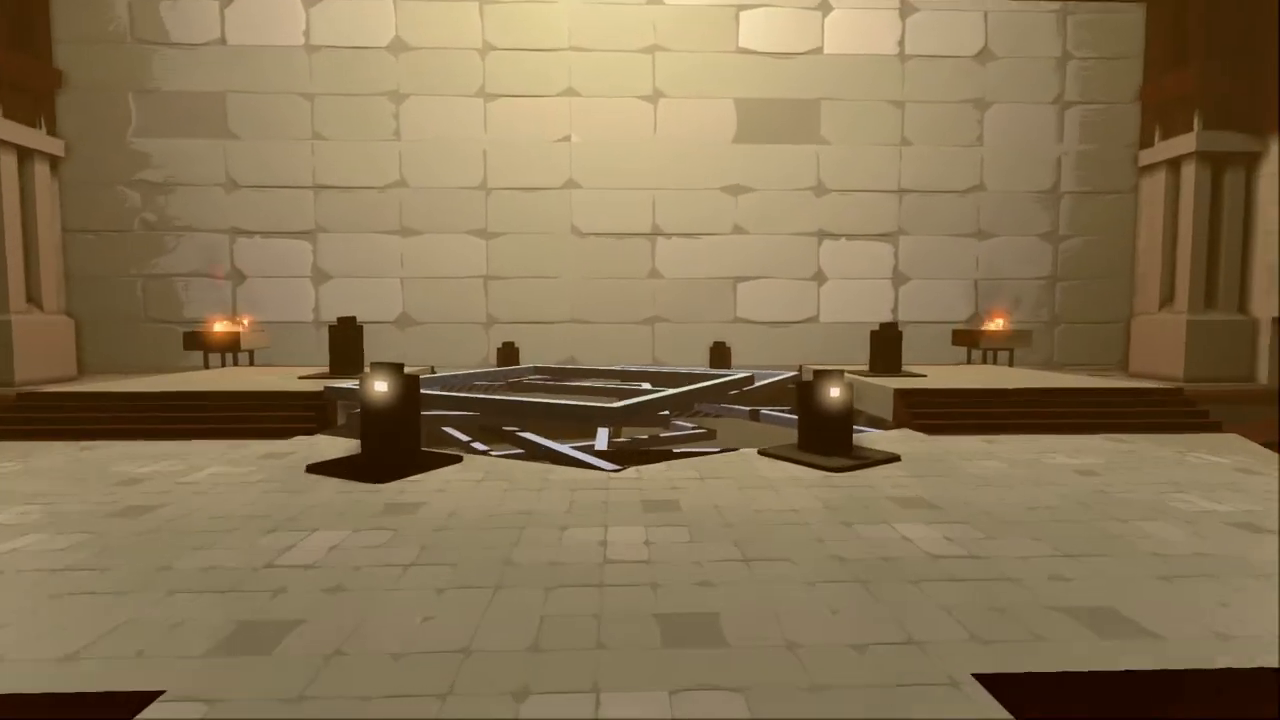
{"action": "mouse_move", "coordinate": [640, 360]}
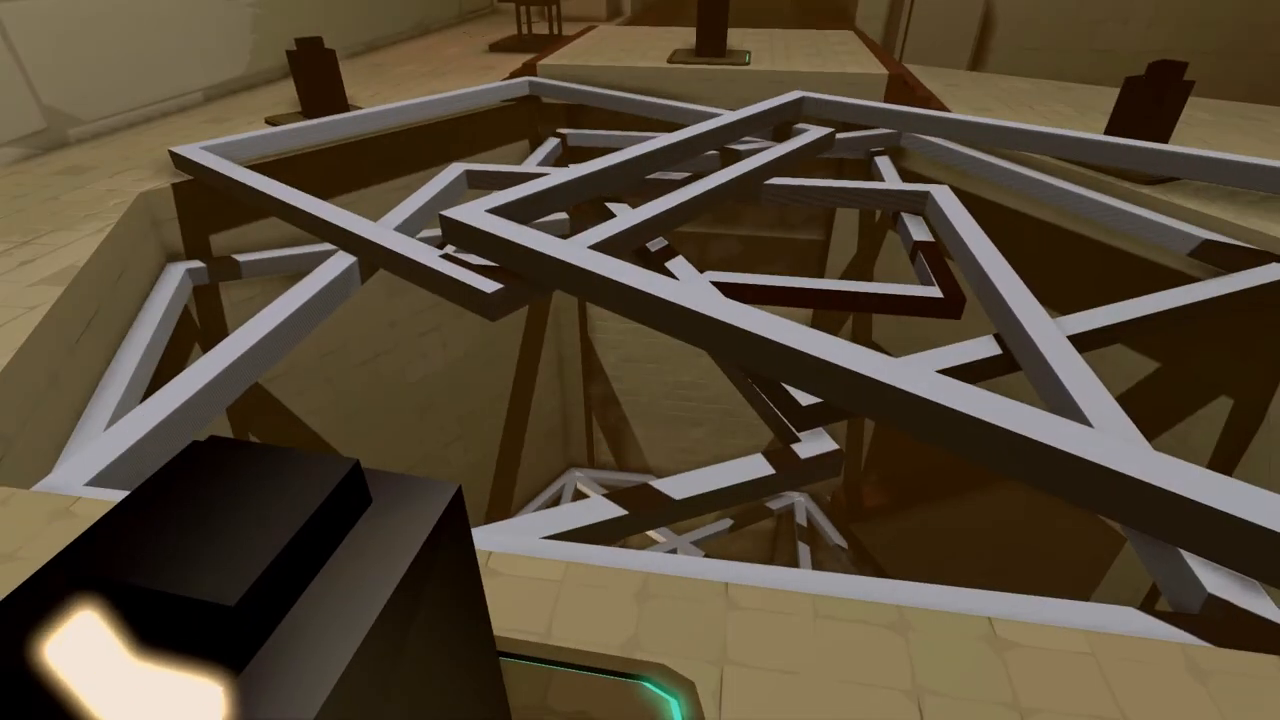
{"action": "mouse_move", "coordinate": [640, 360]}
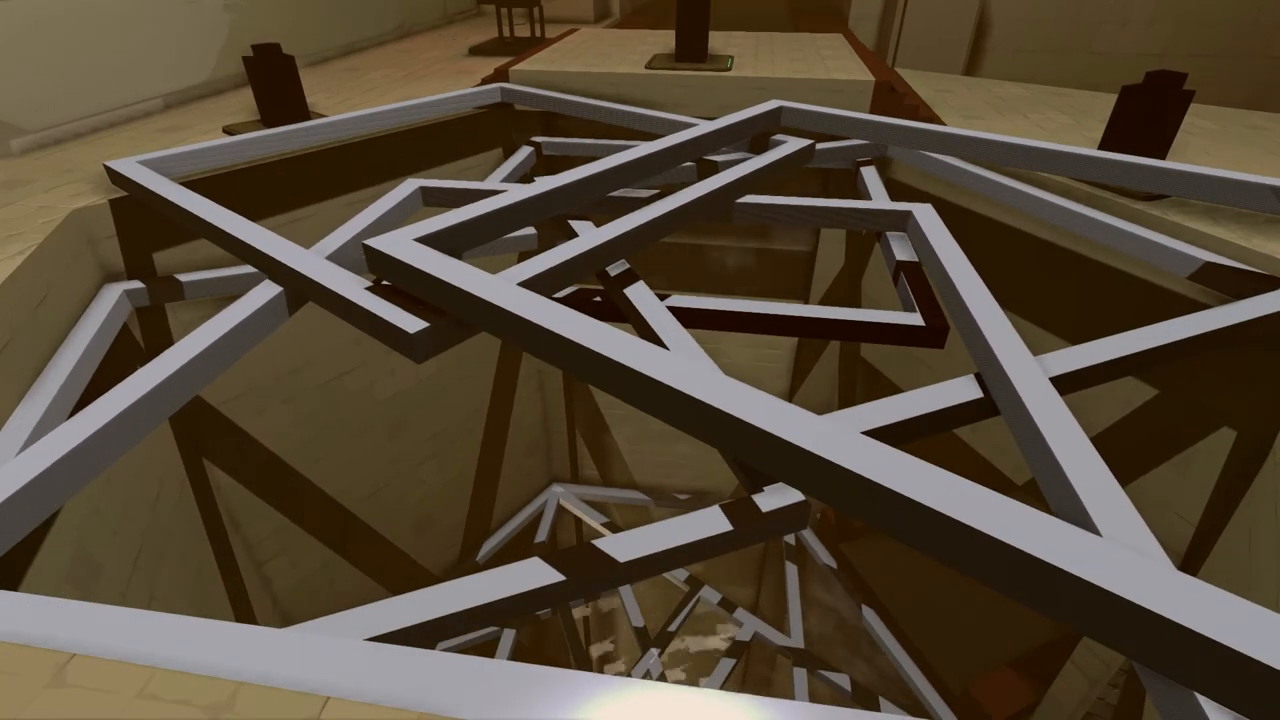
{"action": "mouse_move", "coordinate": [640, 360]}
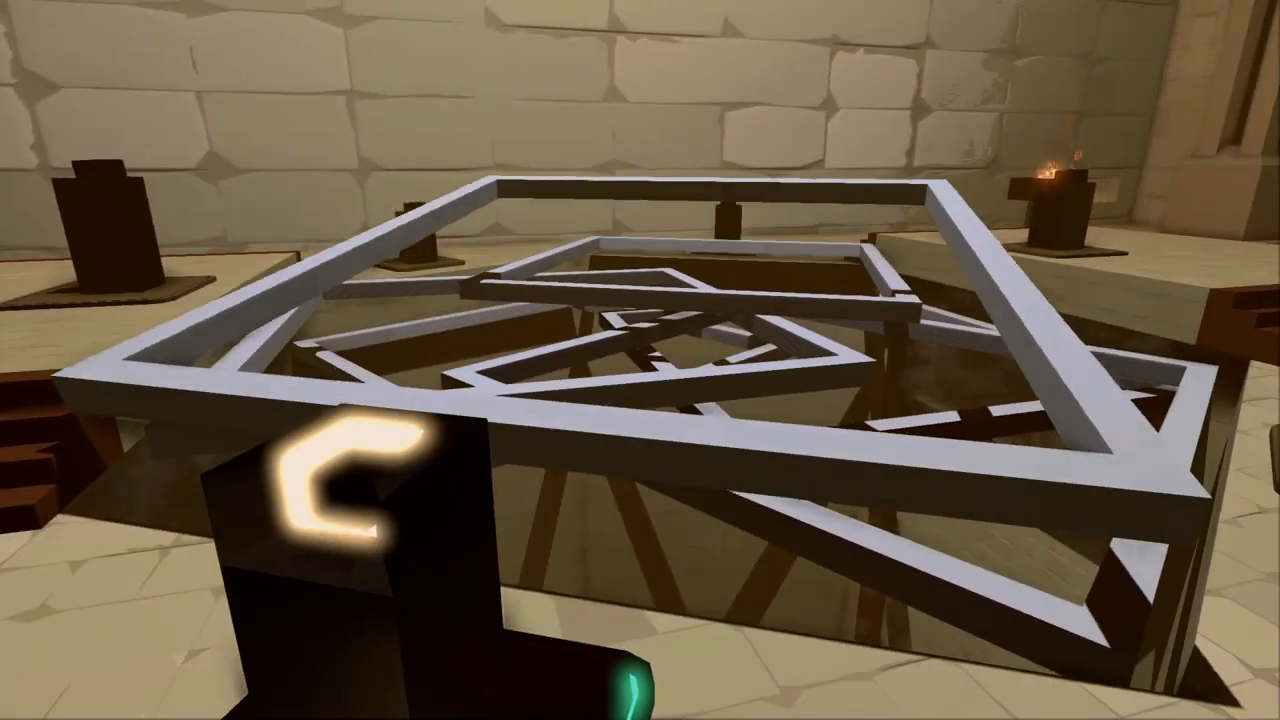
{"action": "mouse_move", "coordinate": [640, 360]}
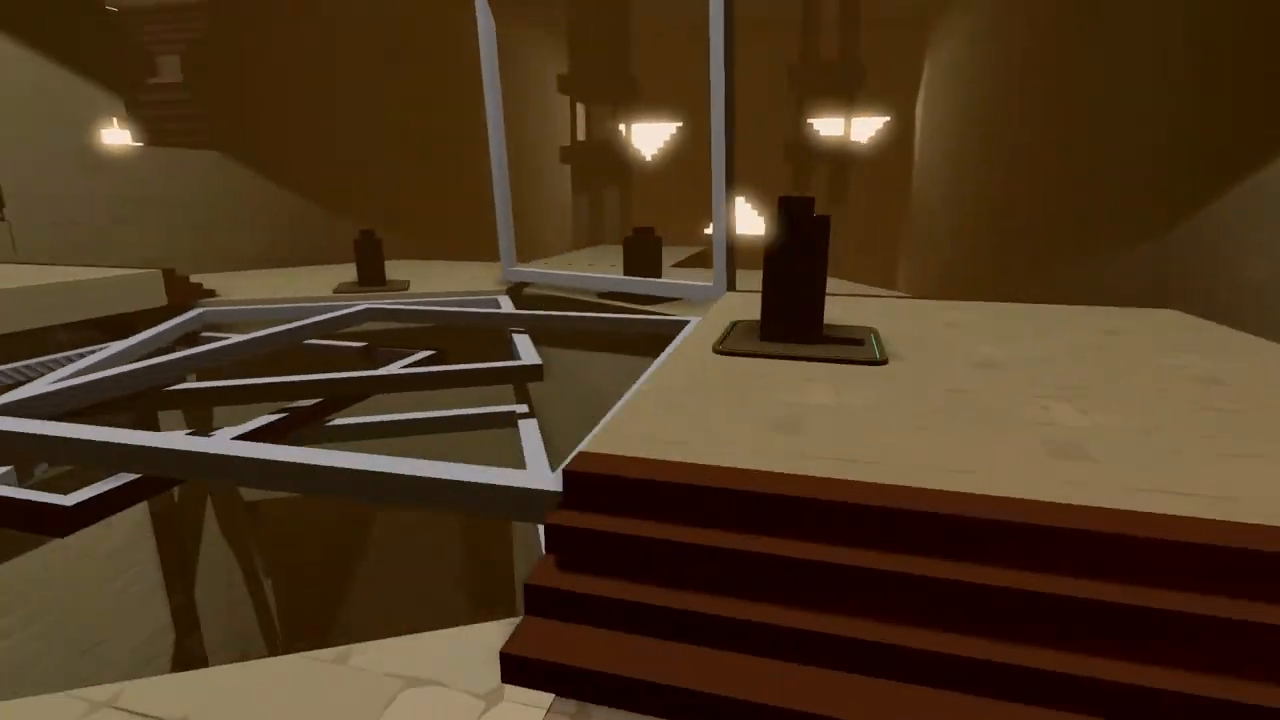
{"action": "mouse_move", "coordinate": [640, 360]}
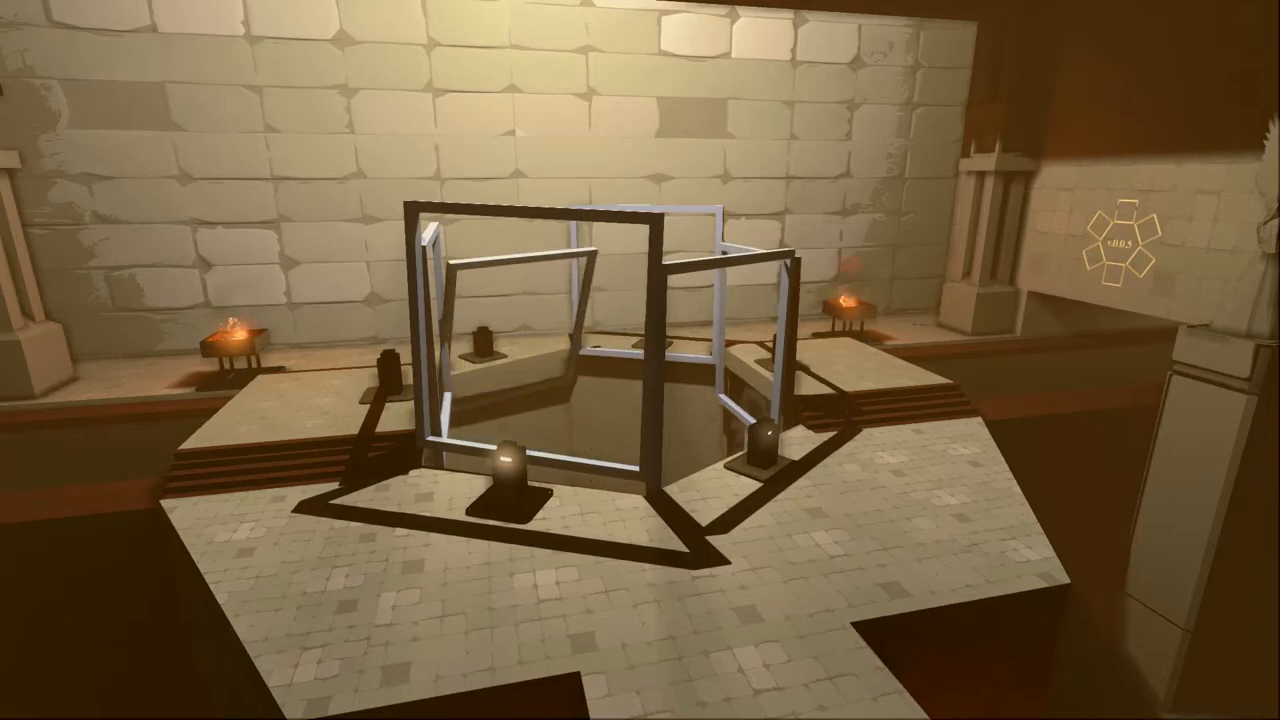
{"action": "mouse_move", "coordinate": [640, 360]}
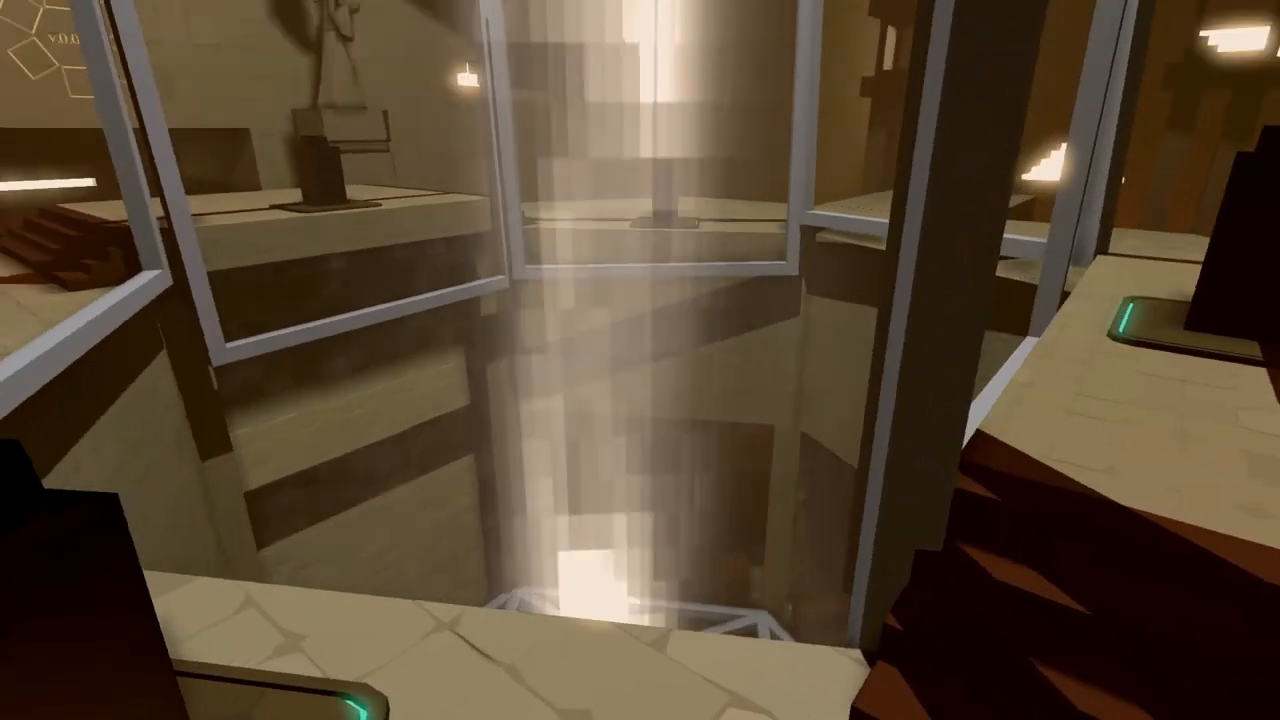
{"action": "mouse_move", "coordinate": [640, 360]}
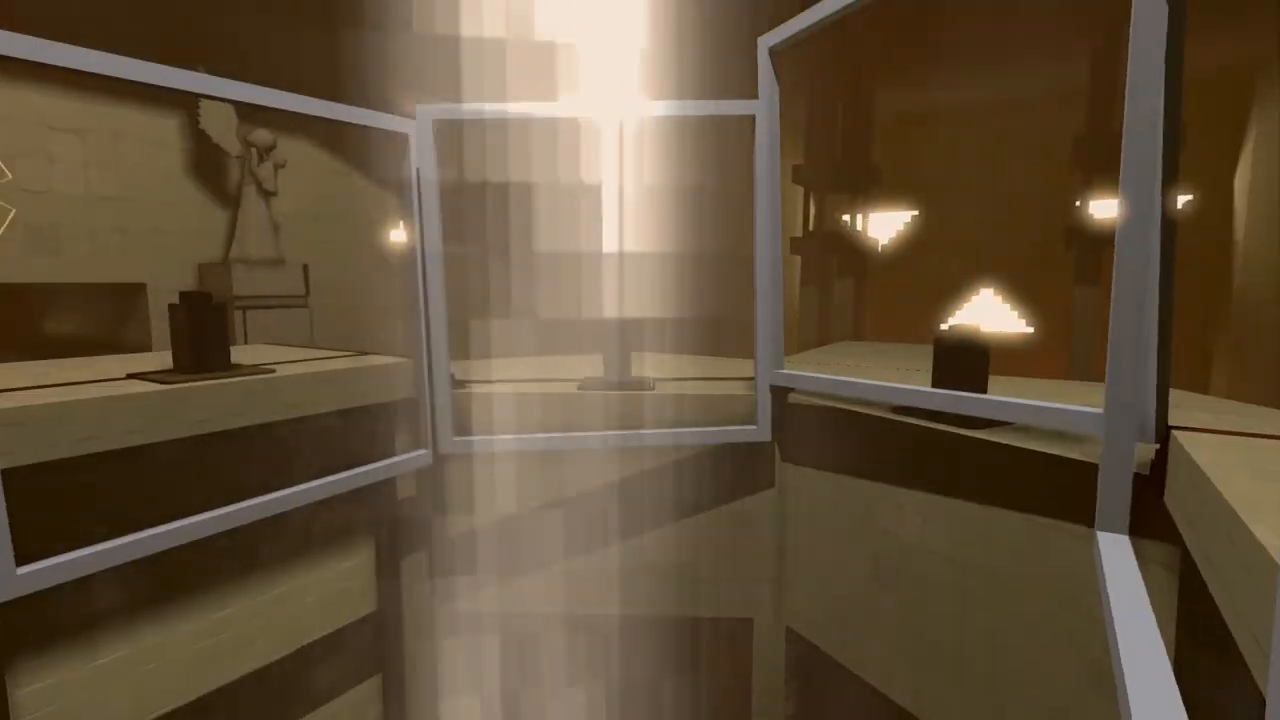
{"action": "mouse_move", "coordinate": [640, 360]}
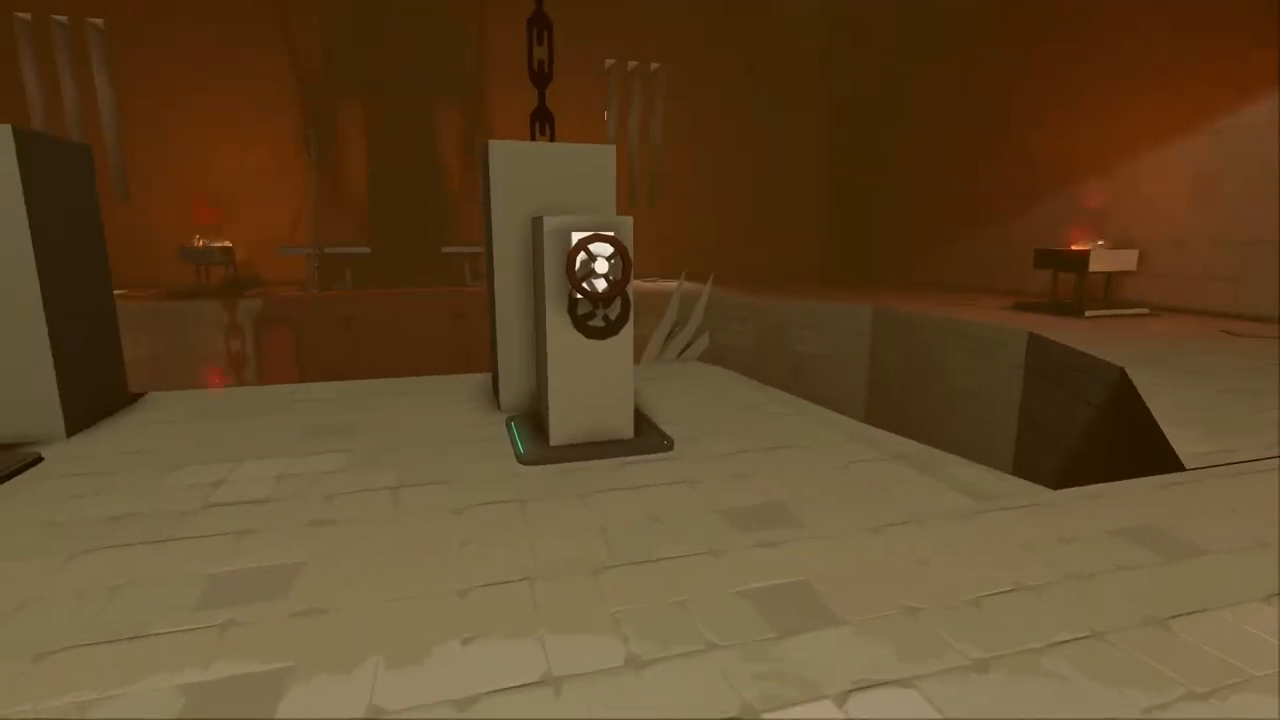
{"action": "mouse_move", "coordinate": [640, 360]}
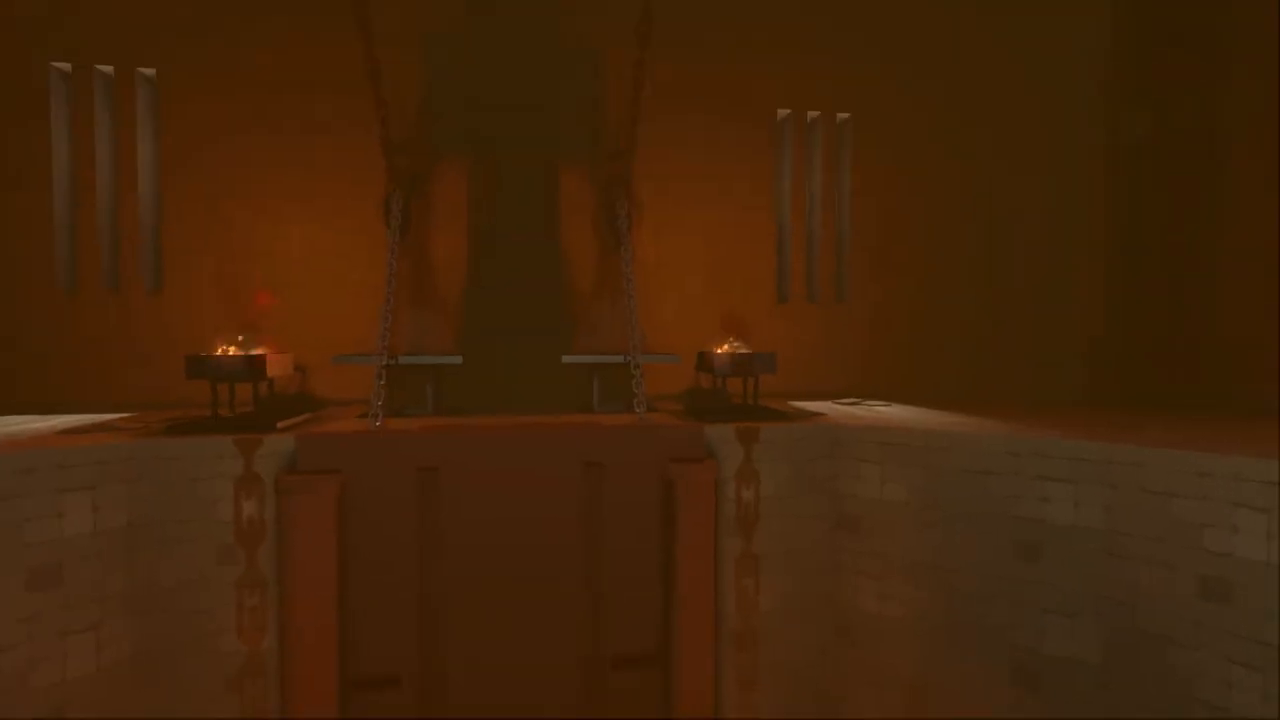
{"action": "mouse_move", "coordinate": [640, 360]}
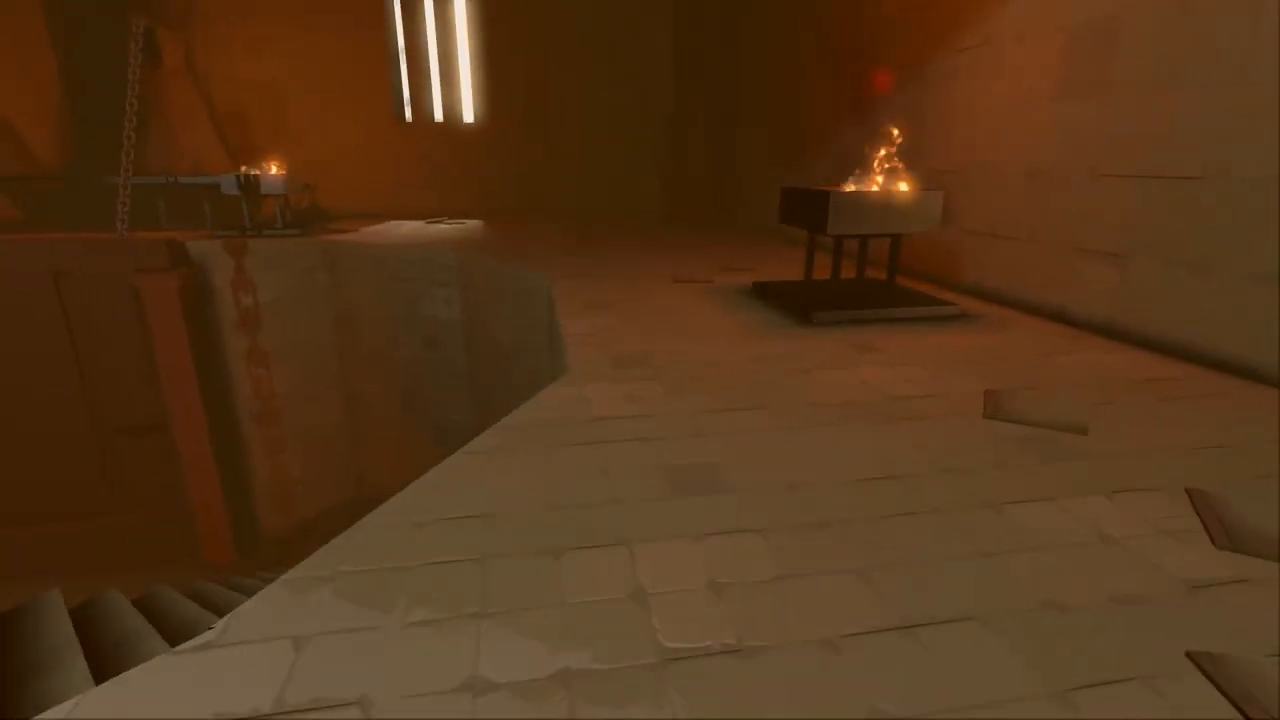
{"action": "mouse_move", "coordinate": [640, 360]}
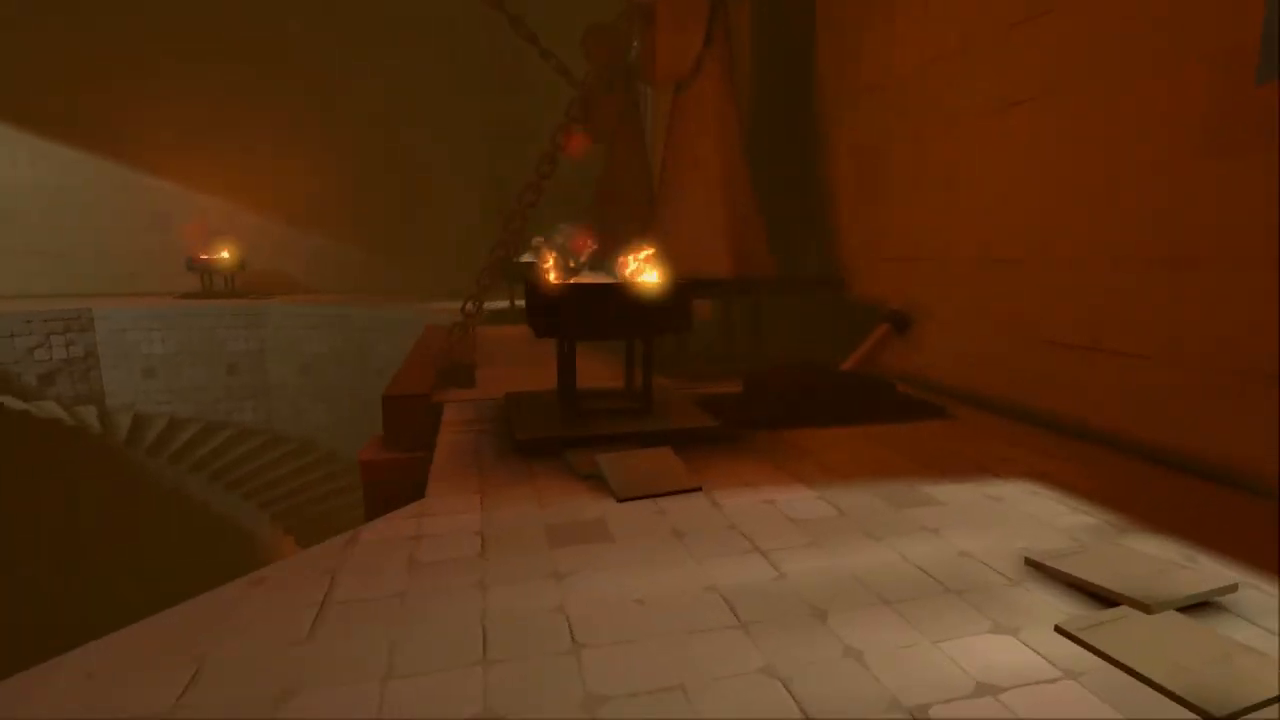
{"action": "mouse_move", "coordinate": [640, 360]}
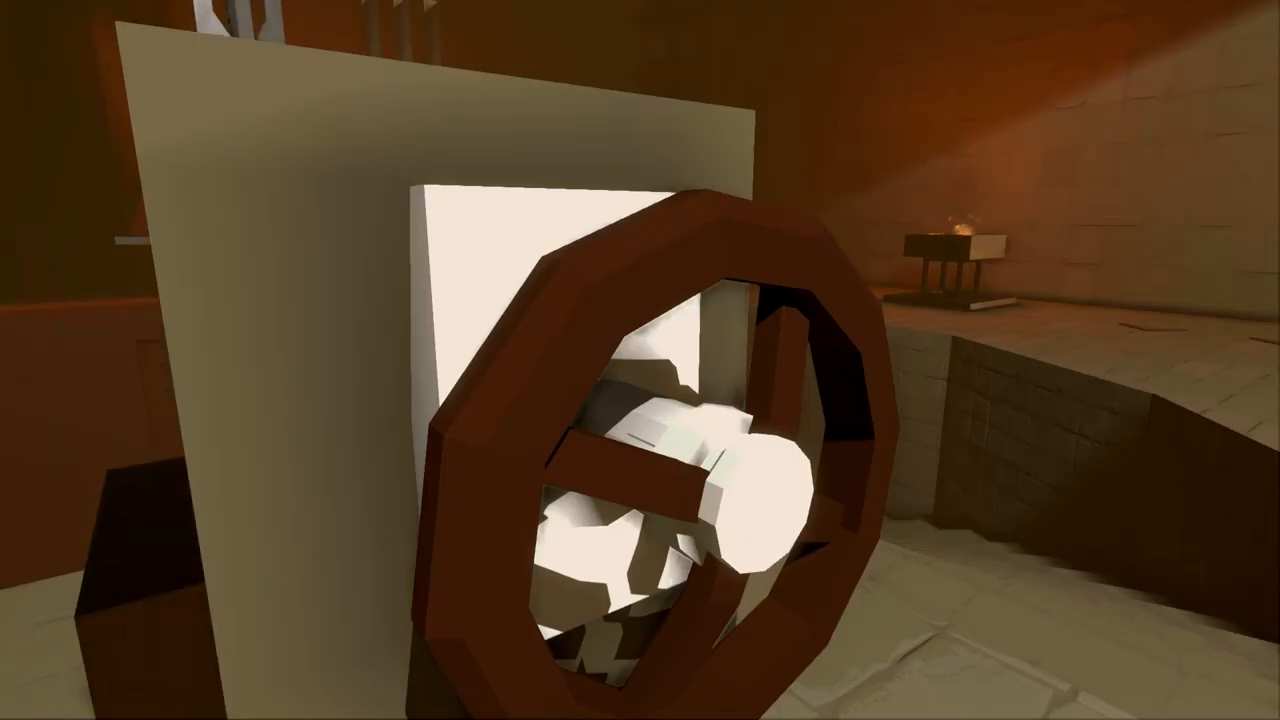
{"action": "mouse_move", "coordinate": [640, 360]}
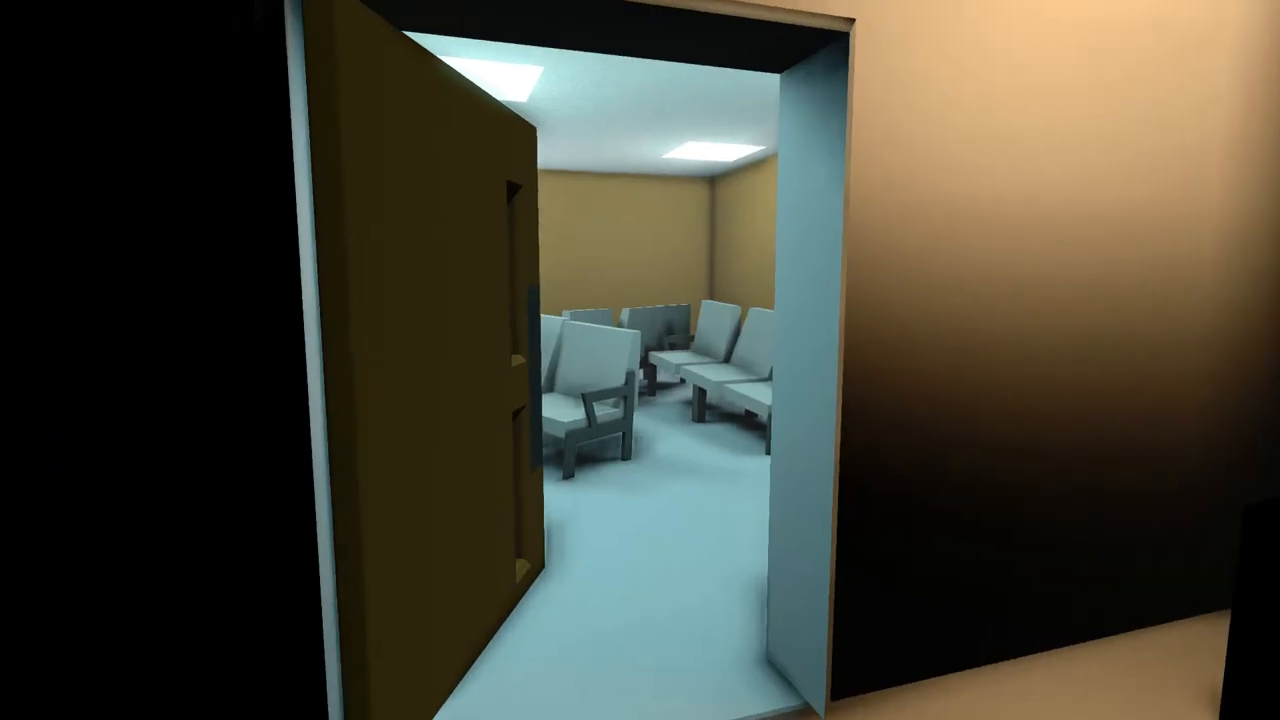
{"action": "mouse_move", "coordinate": [640, 360]}
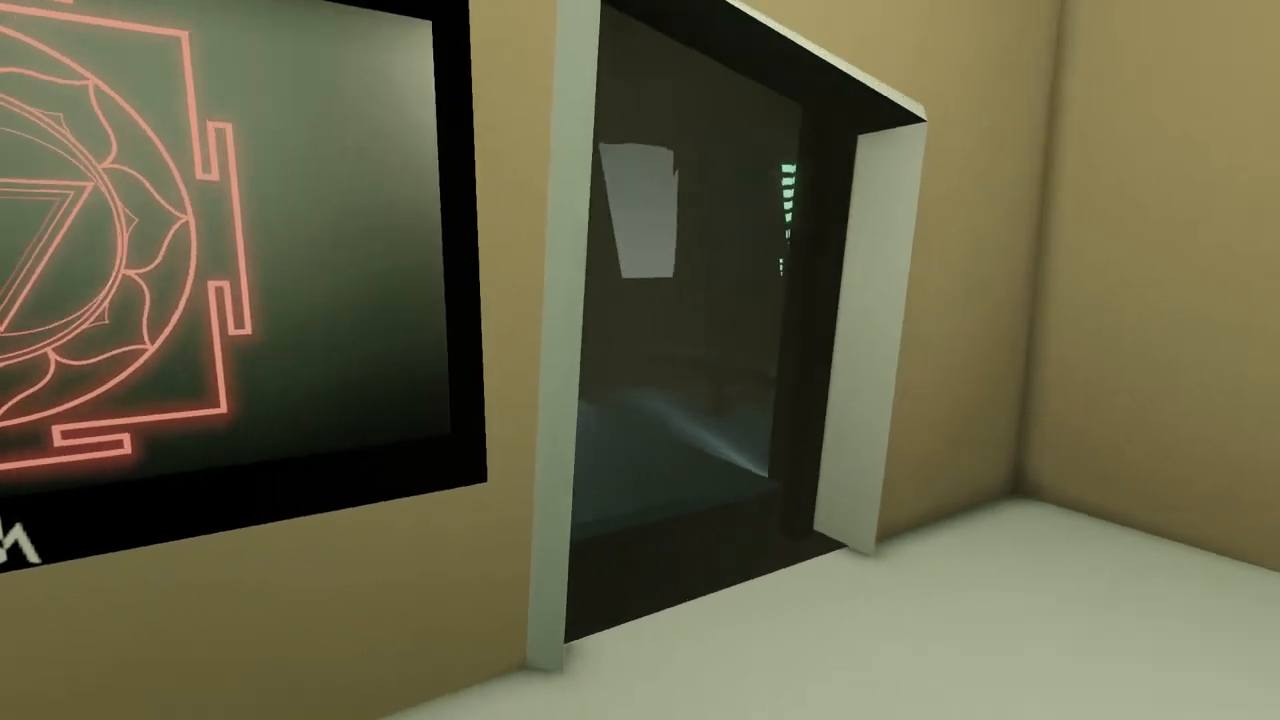
{"action": "mouse_move", "coordinate": [640, 360]}
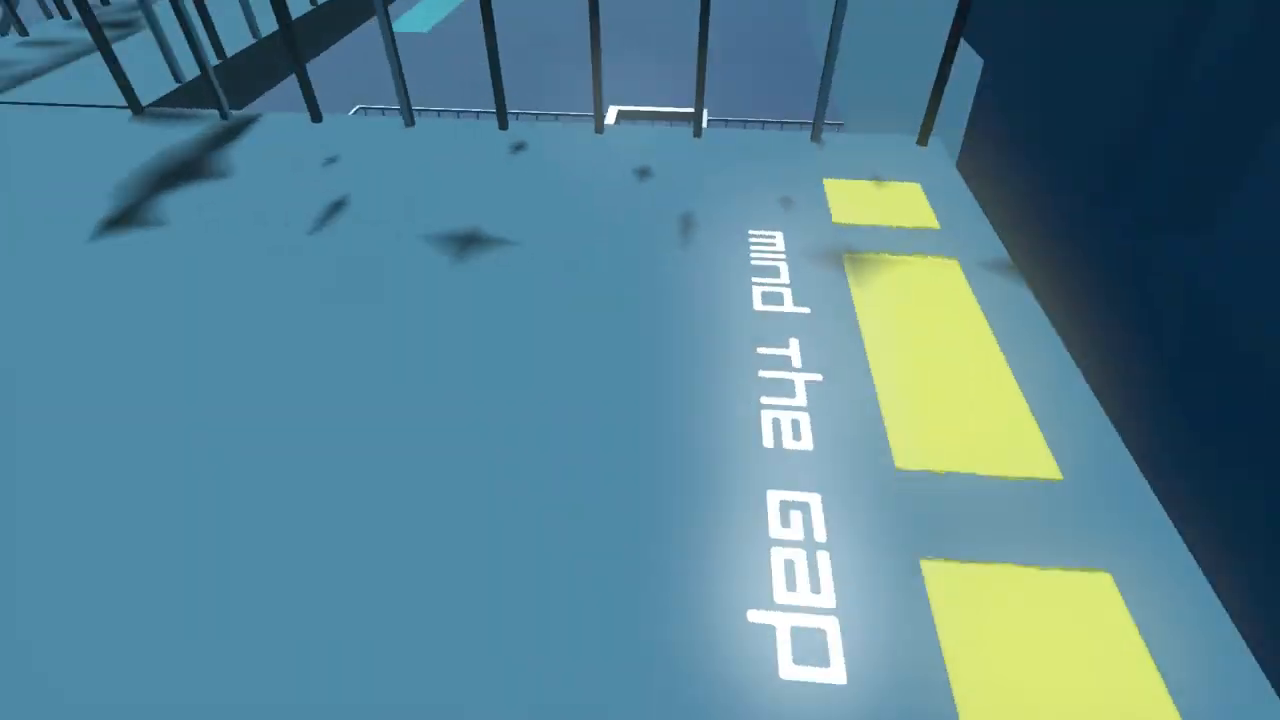
{"action": "mouse_move", "coordinate": [640, 360]}
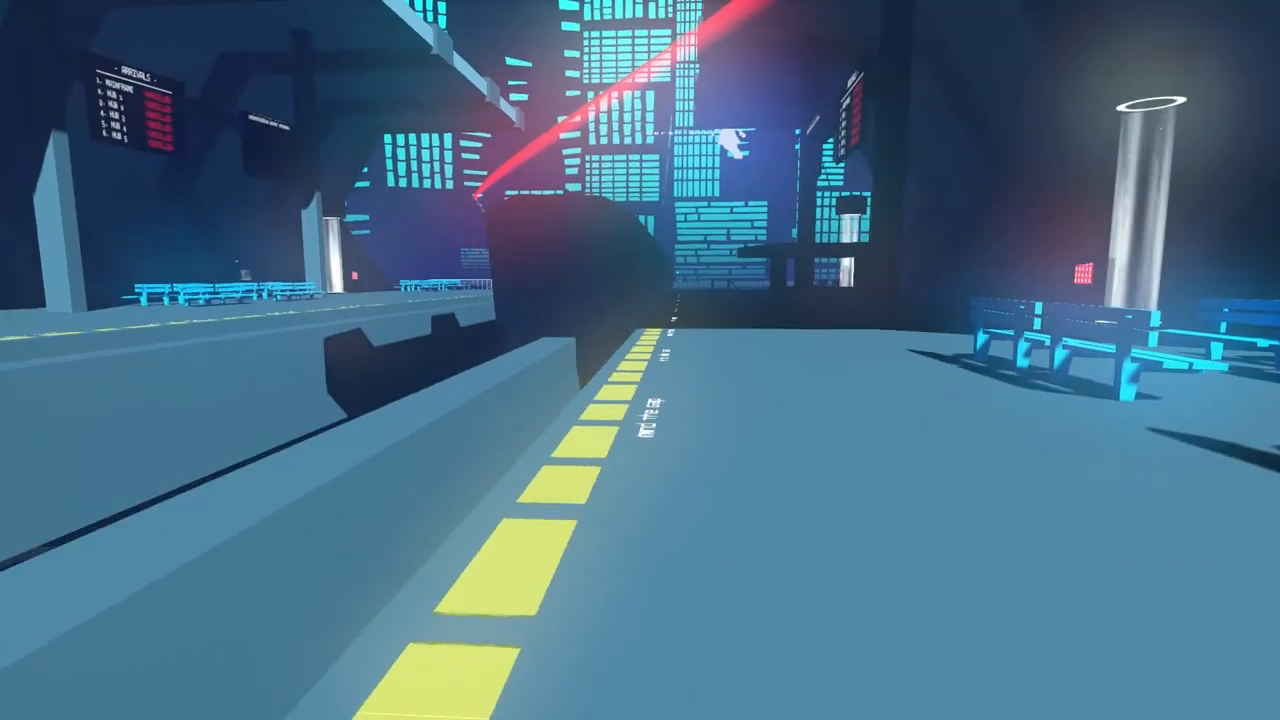
{"action": "mouse_move", "coordinate": [640, 360]}
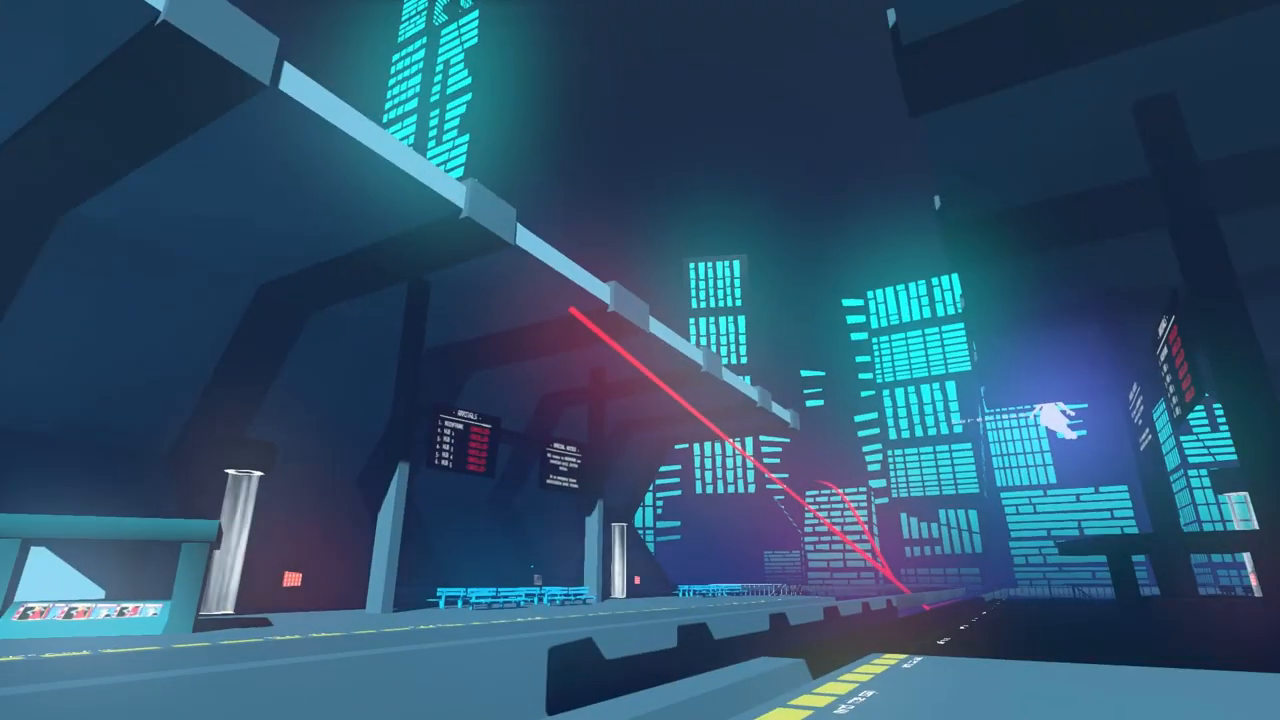
{"action": "mouse_move", "coordinate": [640, 360]}
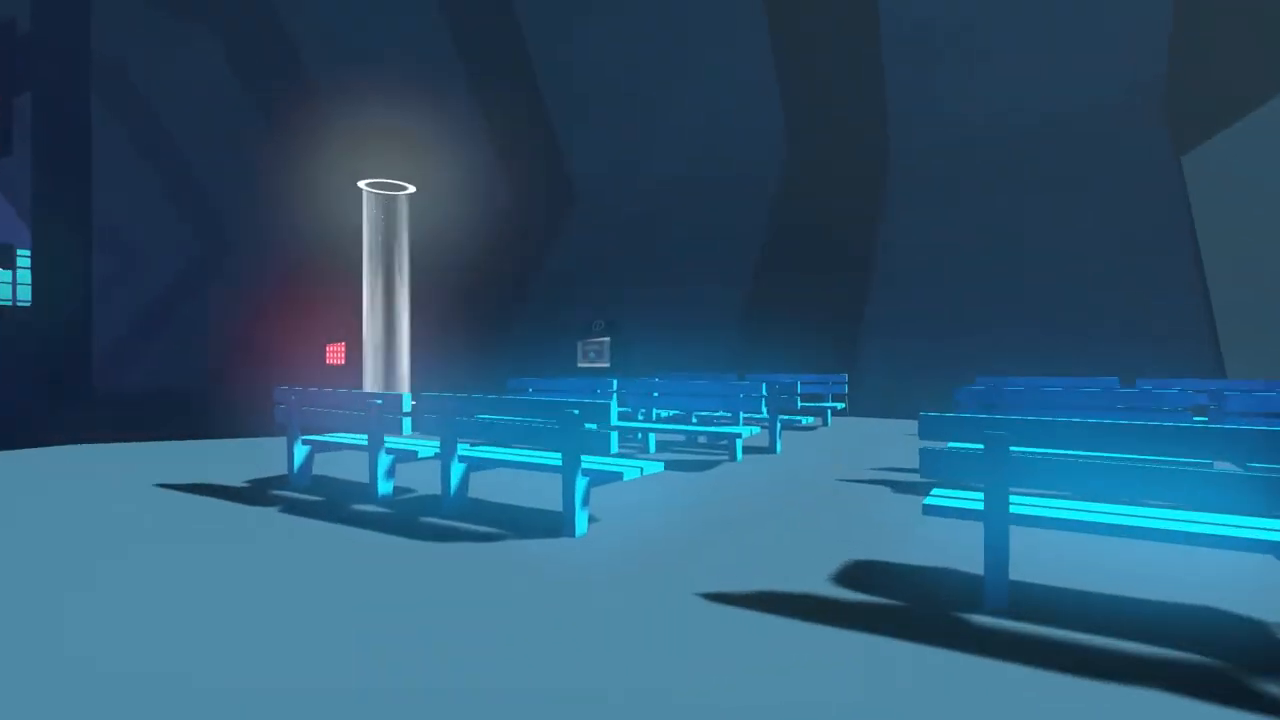
{"action": "mouse_move", "coordinate": [640, 360]}
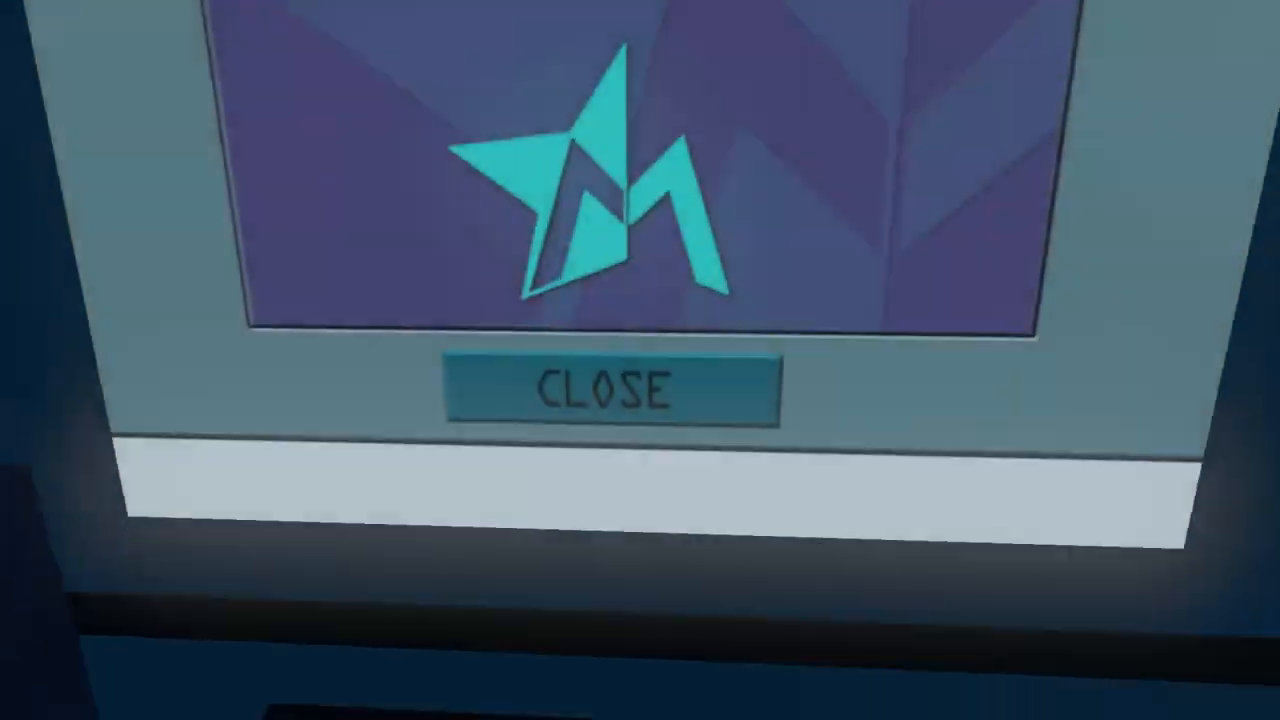
Step: Close the info kiosk's logo screen and return to the neon subway platform
{"action": "left_click", "coordinate": [610, 388]}
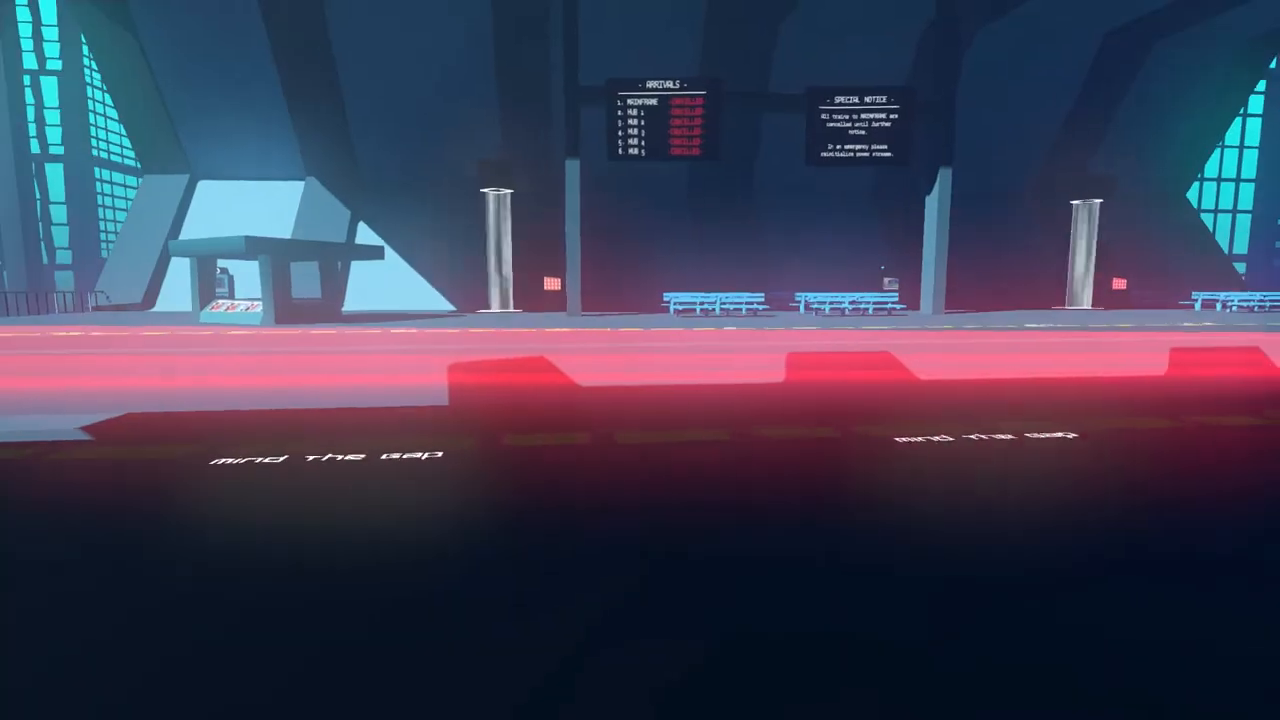
{"action": "mouse_move", "coordinate": [640, 360]}
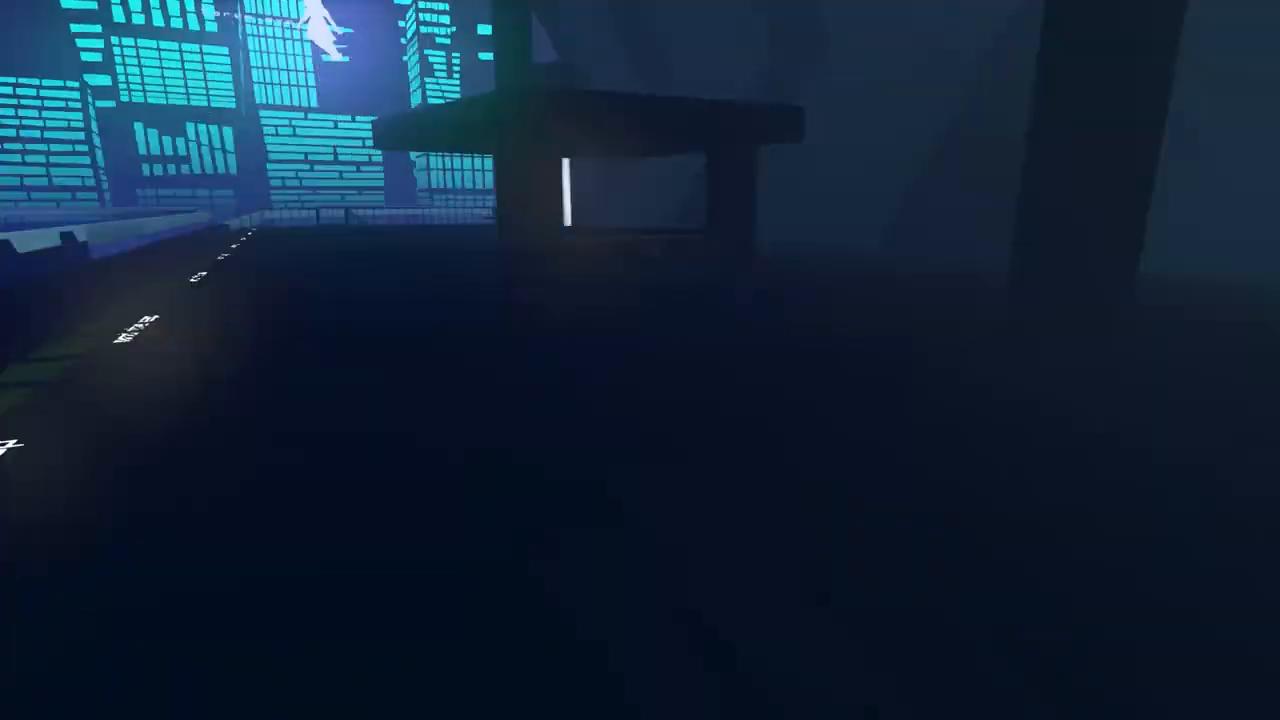
{"action": "mouse_move", "coordinate": [640, 360]}
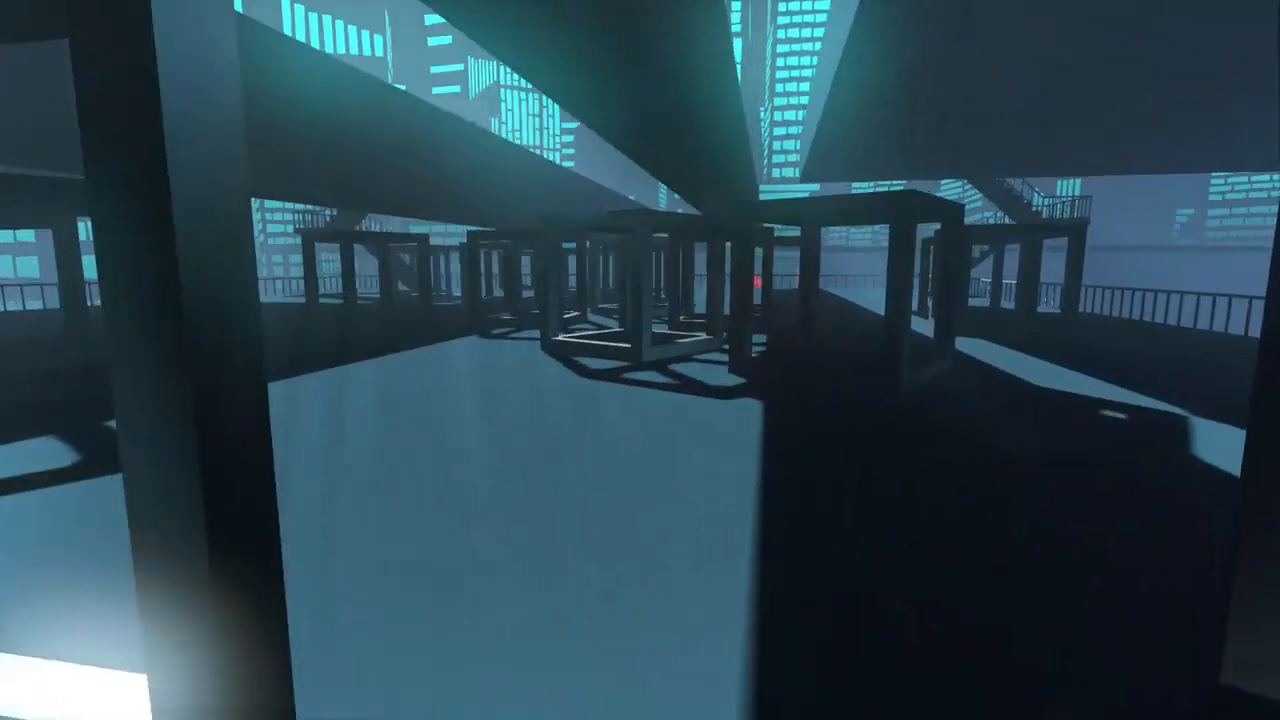
{"action": "mouse_move", "coordinate": [640, 360]}
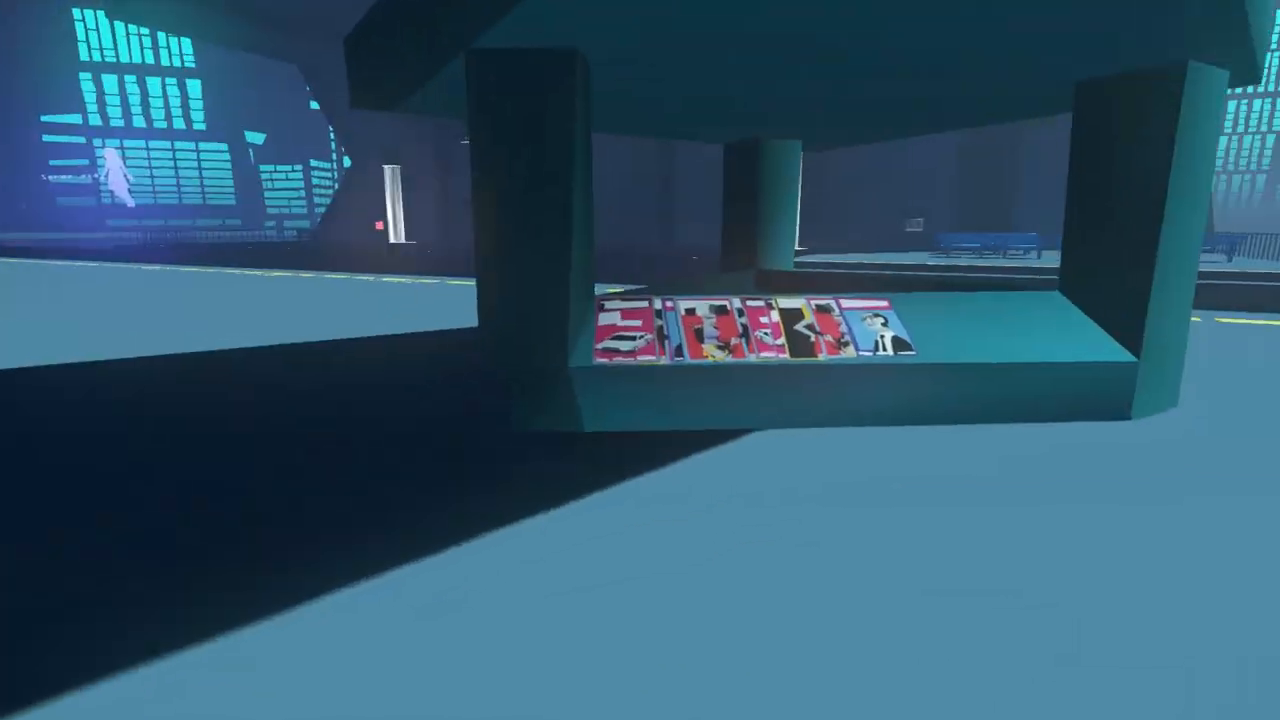
{"action": "mouse_move", "coordinate": [640, 360]}
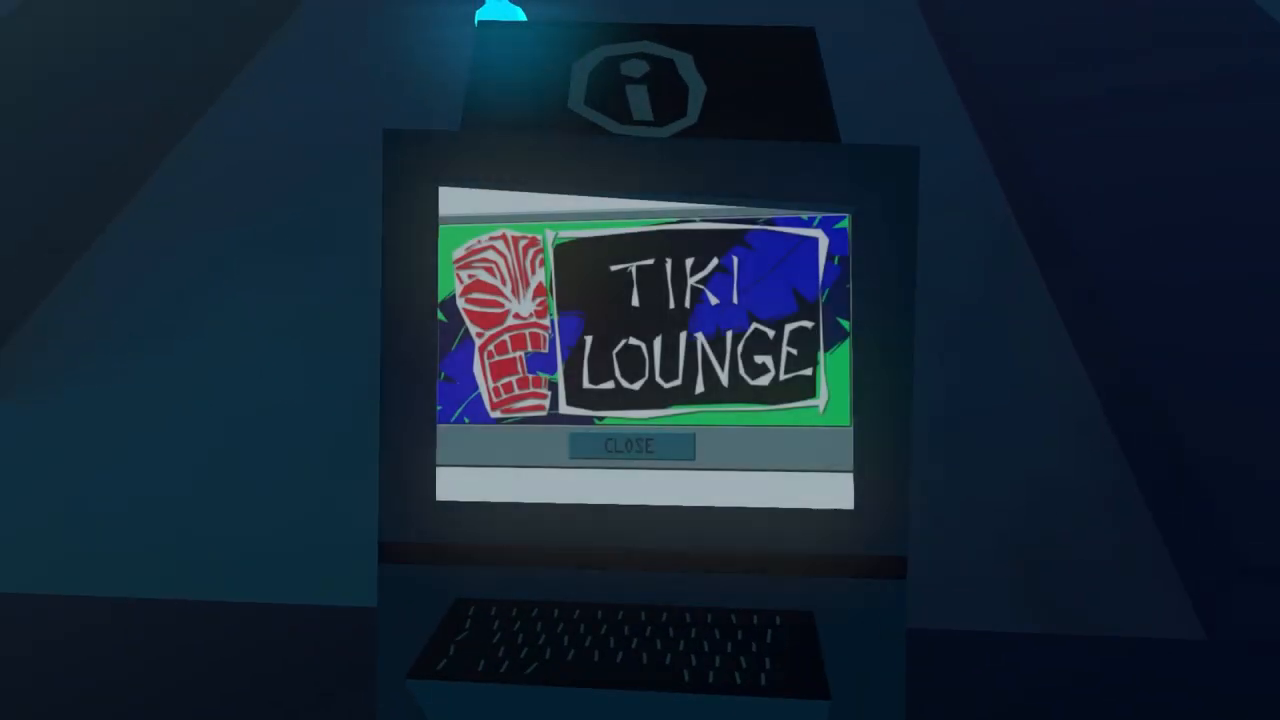
Step: Close the Tiki Lounge advertisement on the info kiosk screen
{"action": "left_click", "coordinate": [632, 446]}
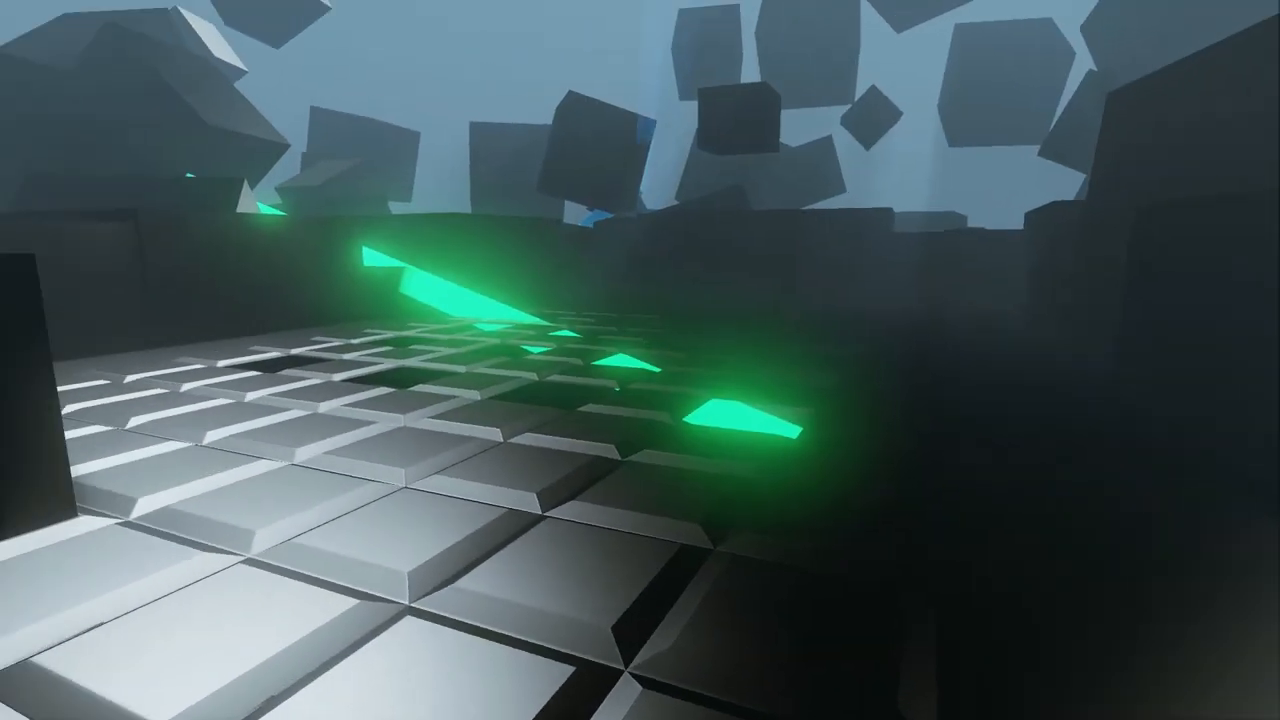
{"action": "mouse_move", "coordinate": [640, 360]}
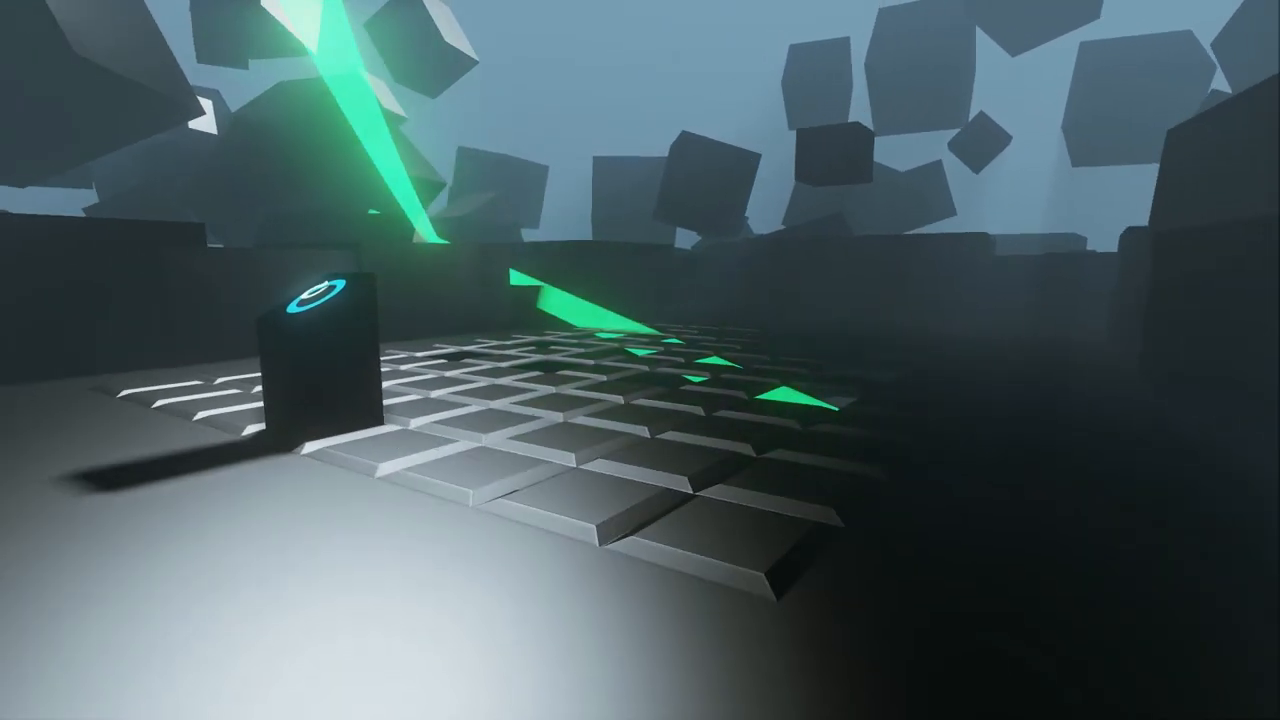